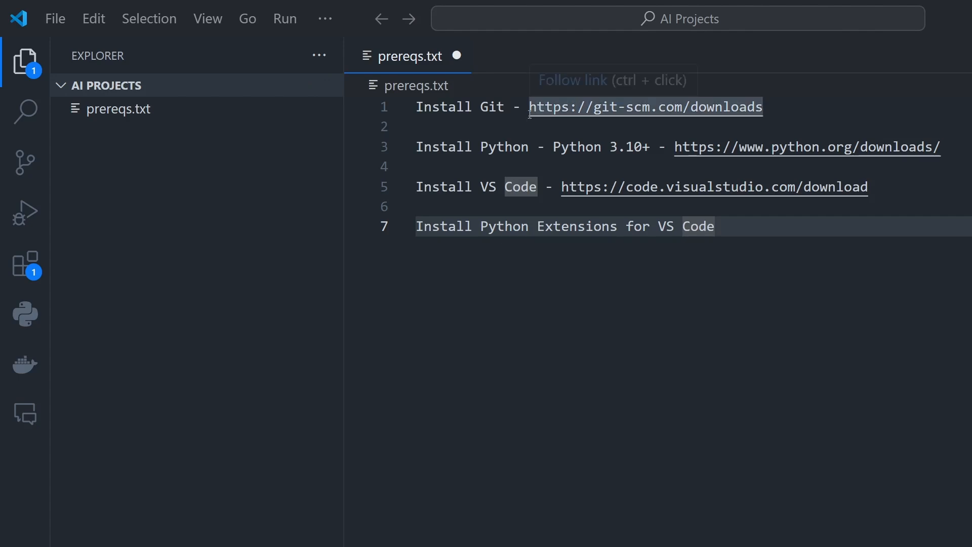
{"action": "mouse_move", "coordinate": [475, 132]}
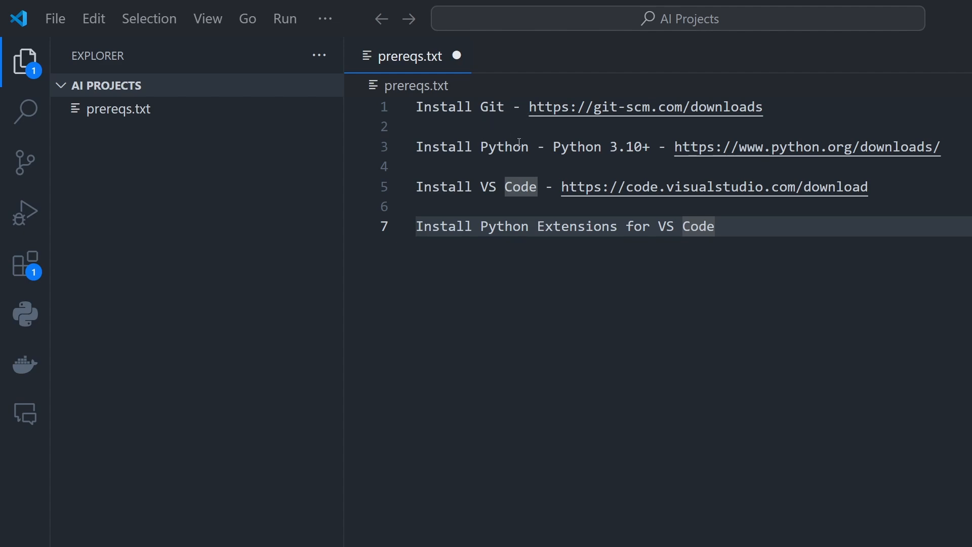
{"action": "mouse_move", "coordinate": [635, 146]}
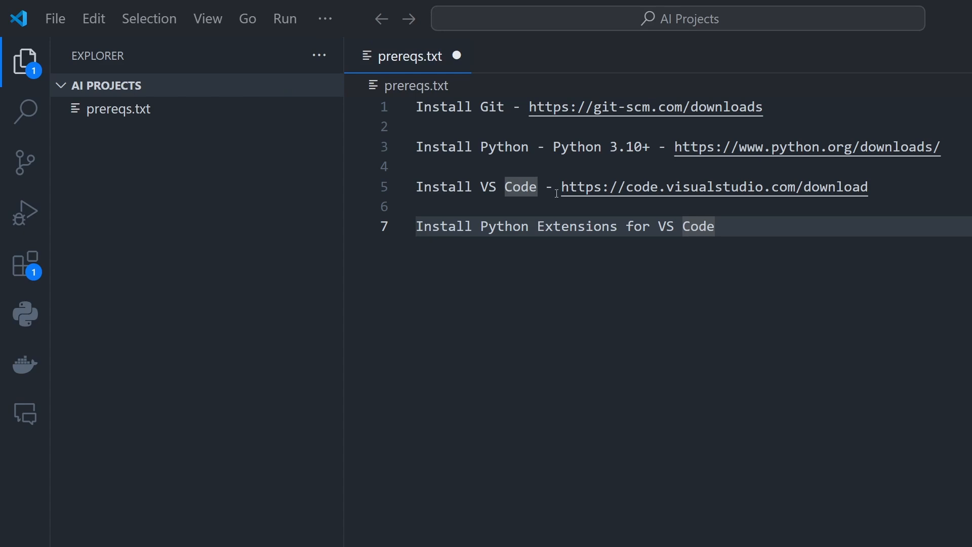
{"action": "mouse_move", "coordinate": [536, 221]}
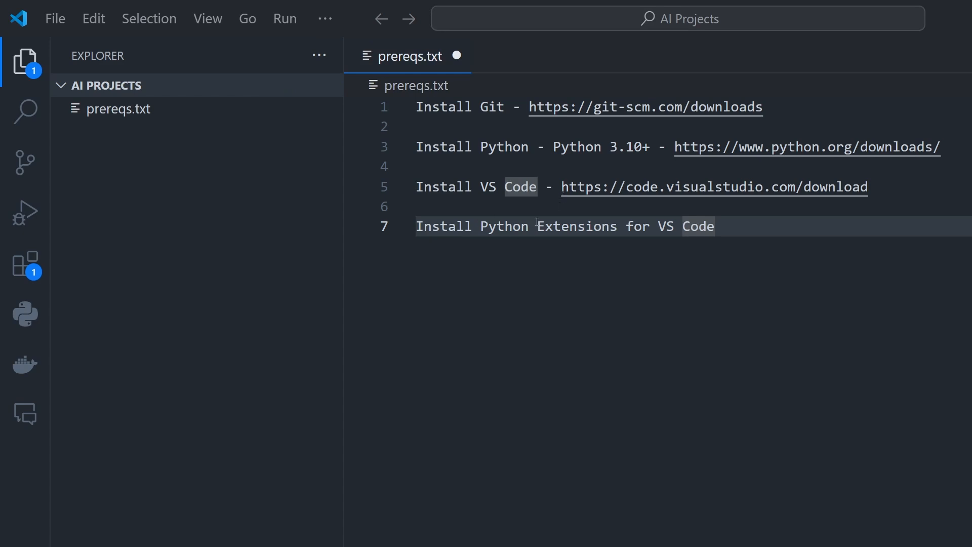
{"action": "mouse_move", "coordinate": [756, 242]}
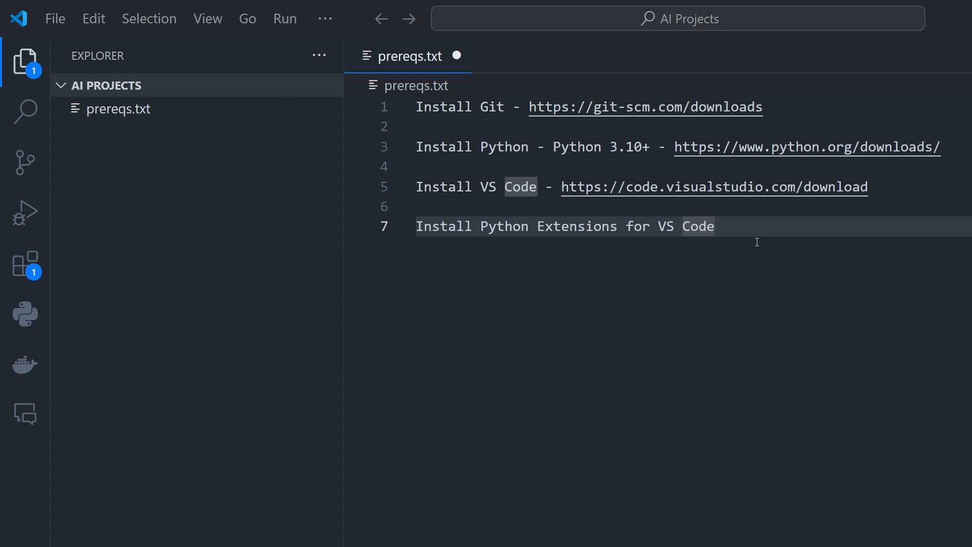
Show the marketplace results for 'python', listing Microsoft's Python extensions as installed
{"action": "left_click", "coordinate": [25, 264]}
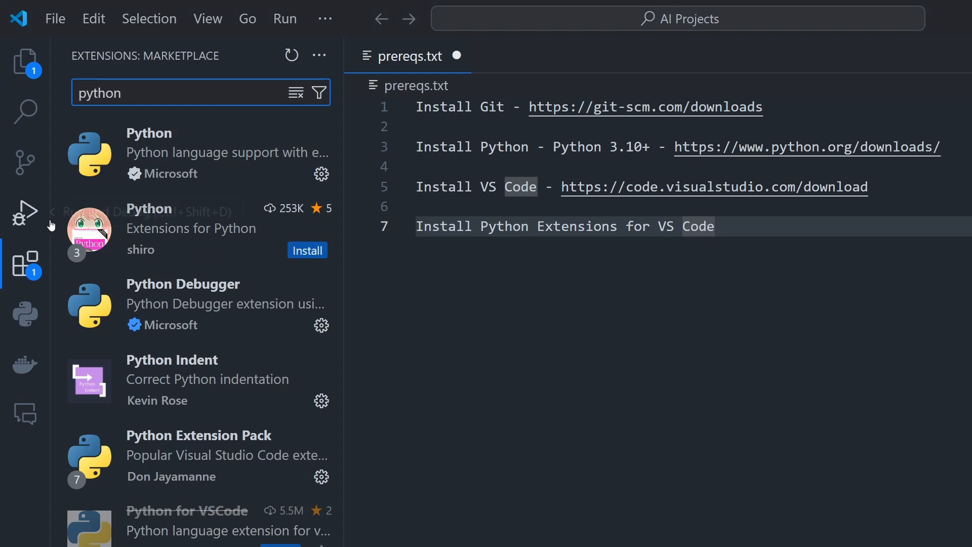
{"action": "mouse_move", "coordinate": [137, 98]}
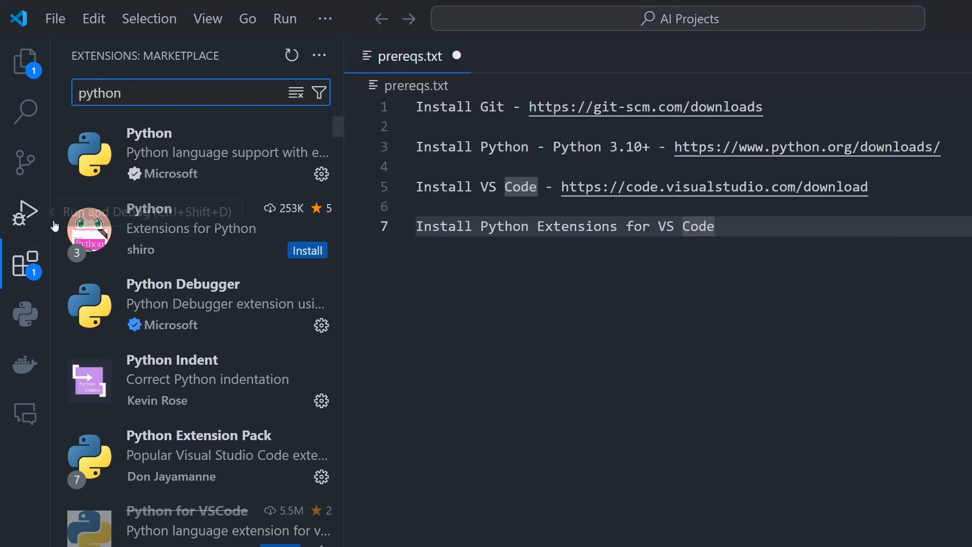
{"action": "mouse_move", "coordinate": [26, 263]}
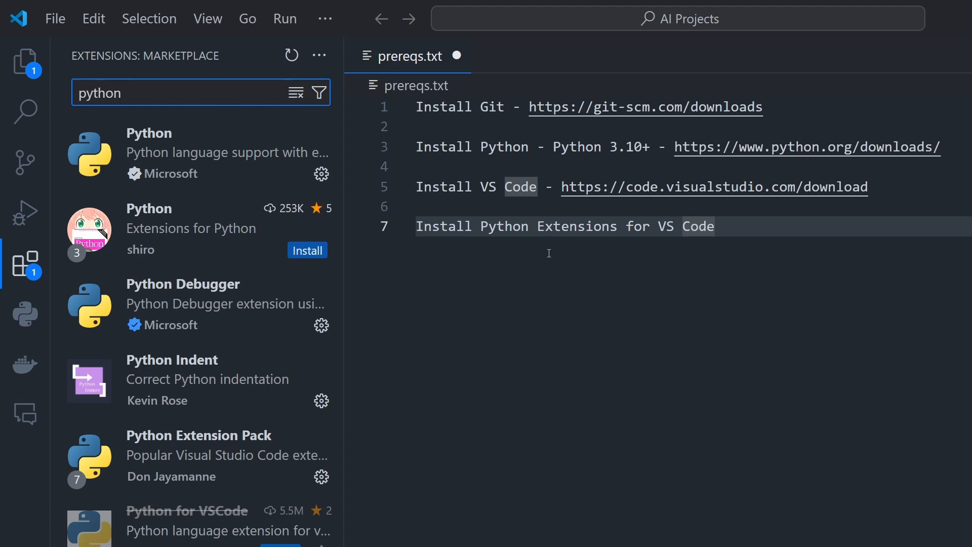
Start a Git Bash terminal in the project folder and begin a 'git clone' command
{"action": "left_click", "coordinate": [694, 226]}
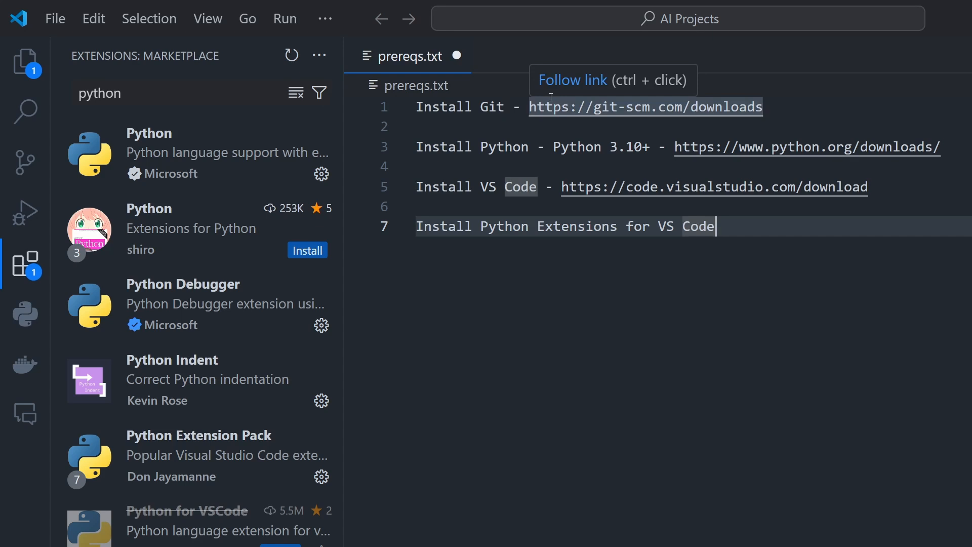
{"action": "mouse_move", "coordinate": [497, 326]}
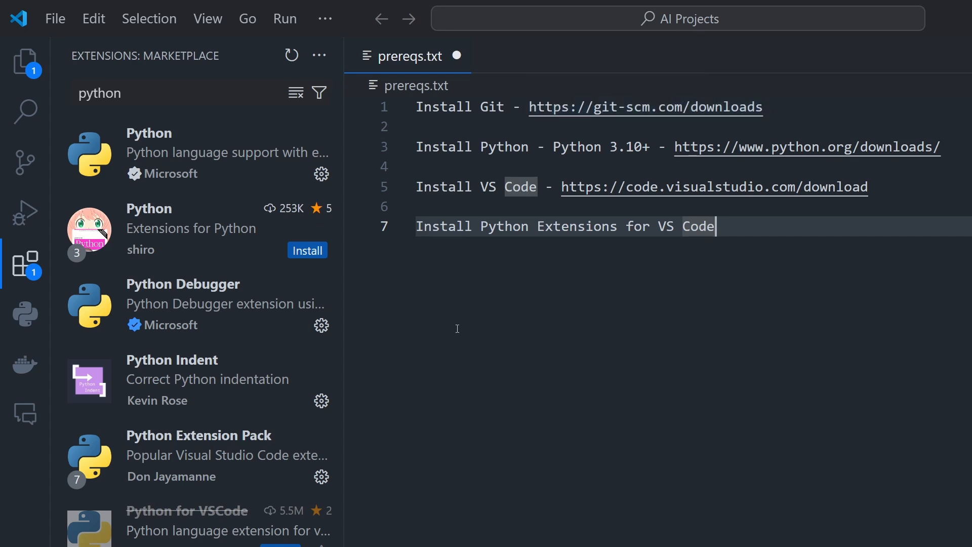
{"action": "key", "text": "ctrl+`"}
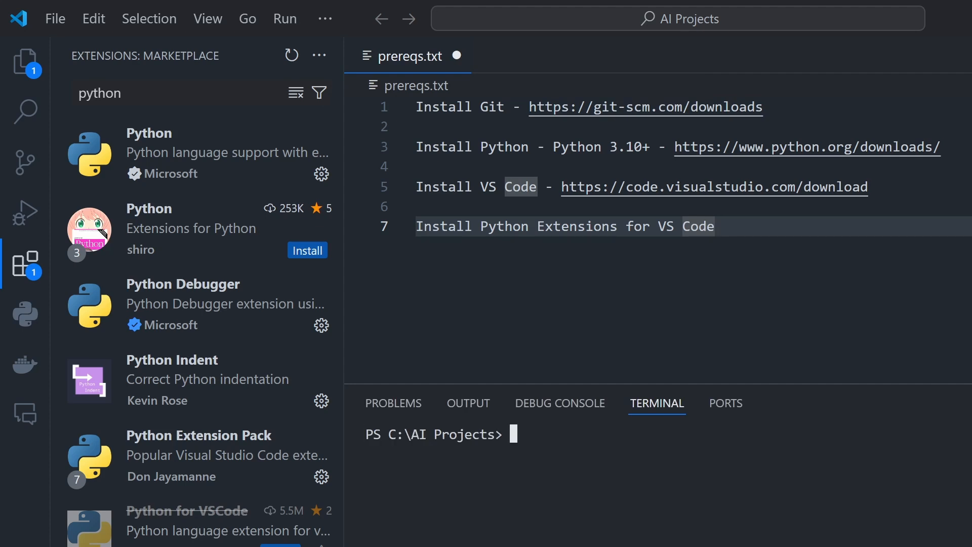
{"action": "mouse_move", "coordinate": [468, 502]}
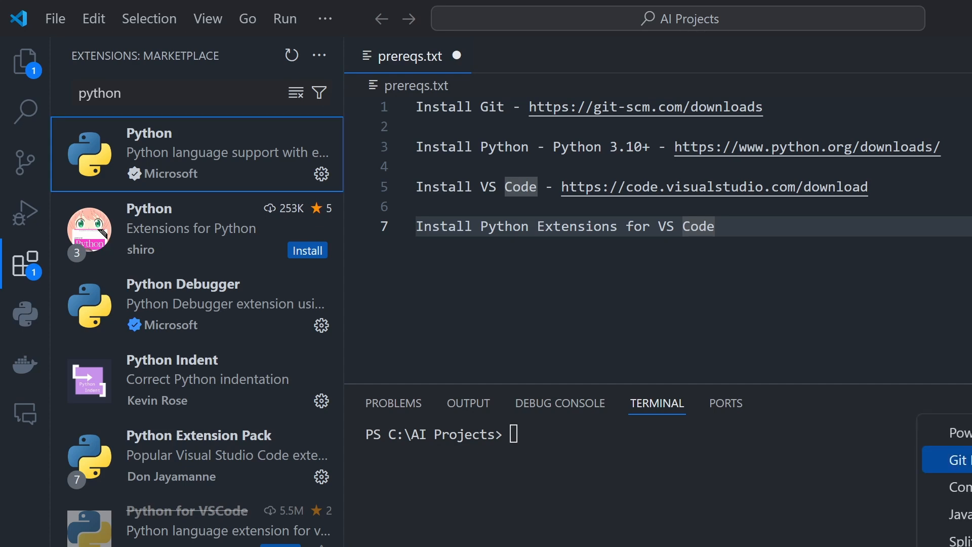
{"action": "left_click", "coordinate": [957, 459]}
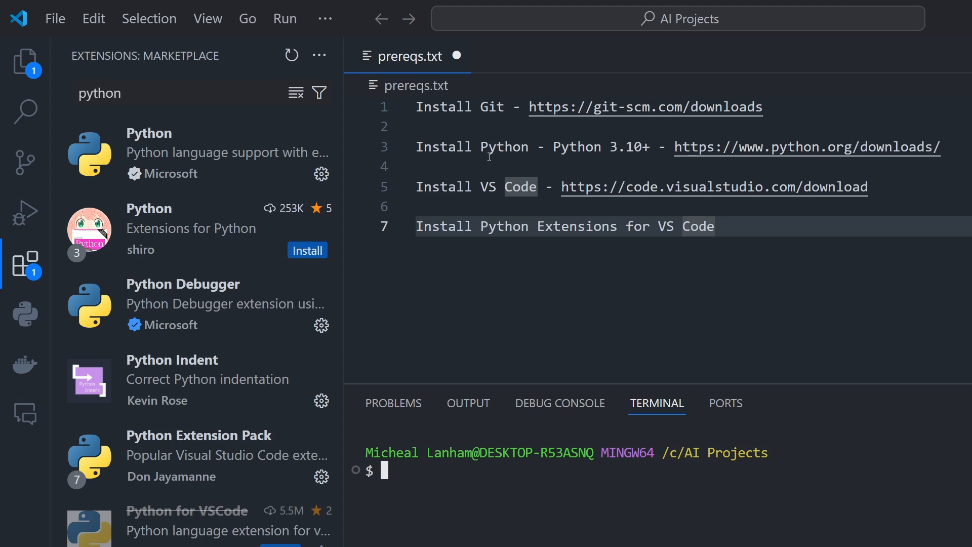
{"action": "mouse_move", "coordinate": [453, 107]}
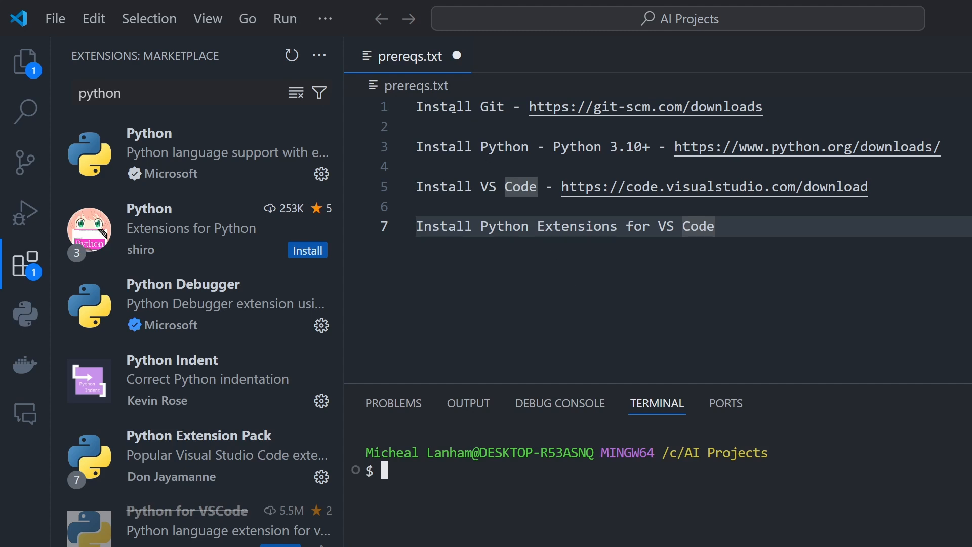
{"action": "type", "text": "git clone"}
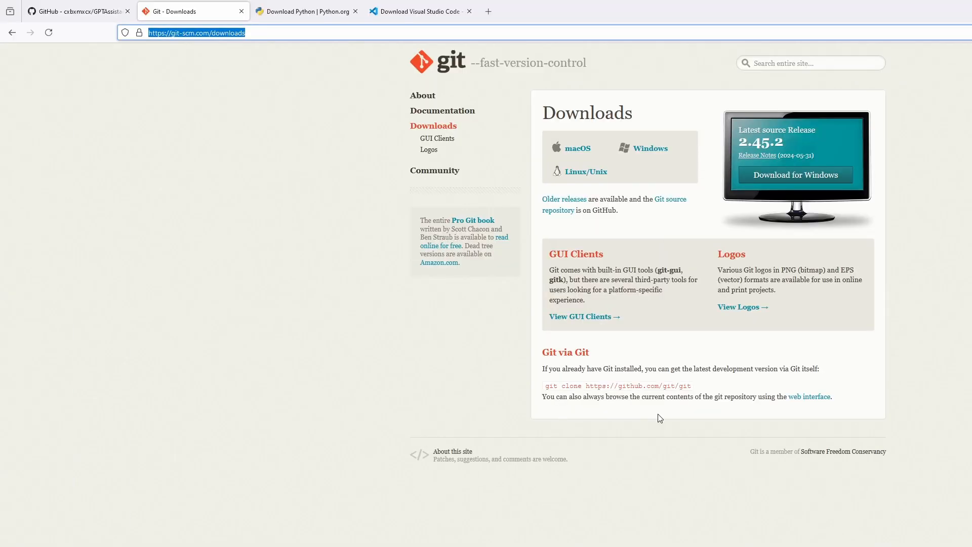
Copy the HTTPS clone URL from the GPTAssistantsPlayground repository's Code menu on GitHub
{"action": "left_click", "coordinate": [74, 11]}
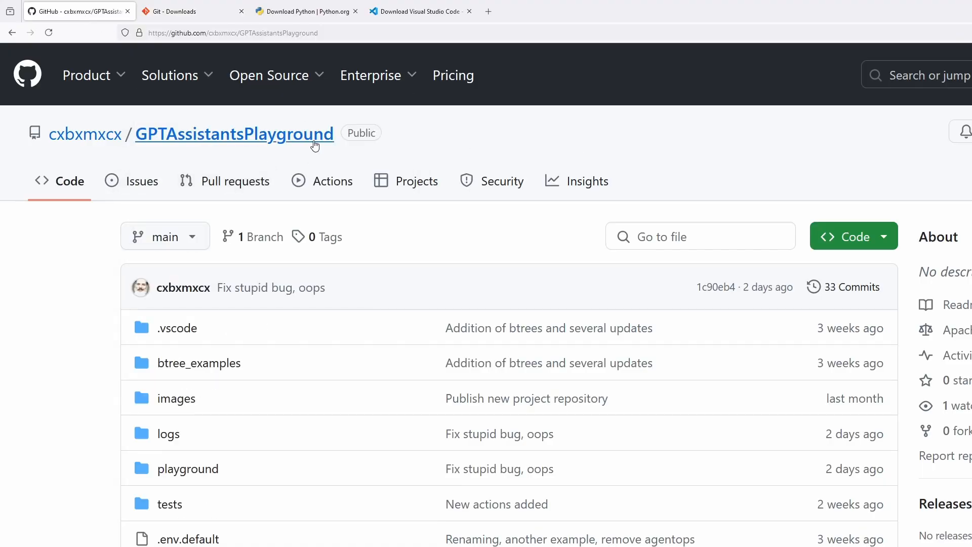
{"action": "left_click", "coordinate": [852, 237]}
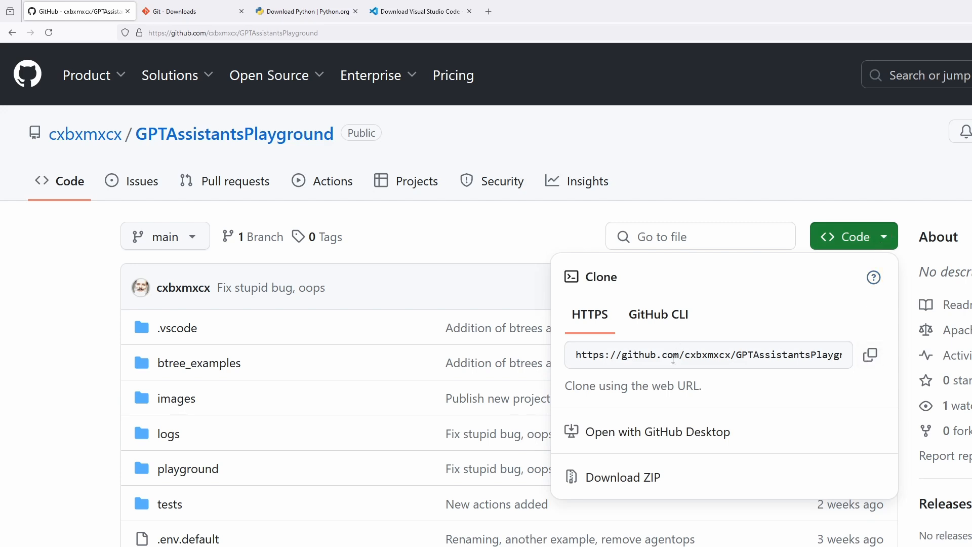
{"action": "mouse_move", "coordinate": [856, 358]}
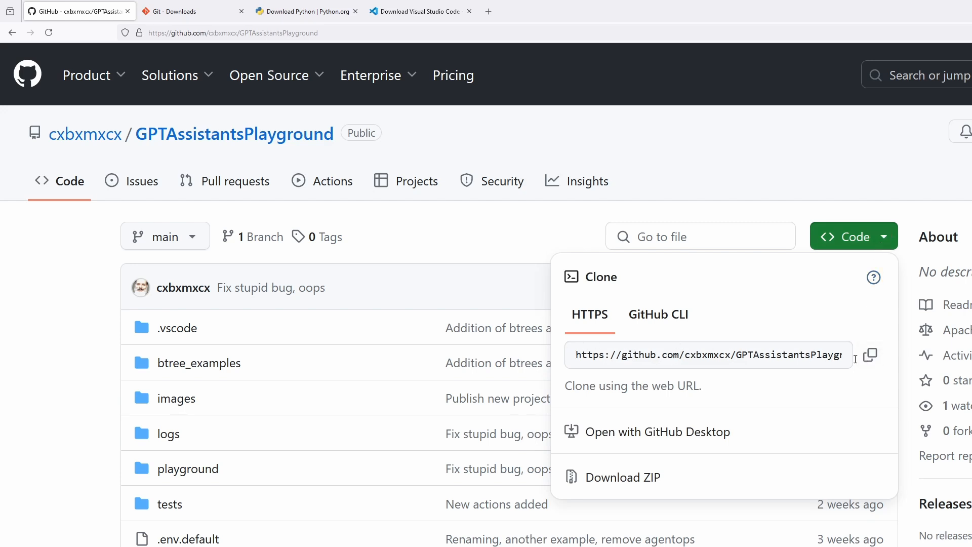
{"action": "left_click", "coordinate": [872, 355]}
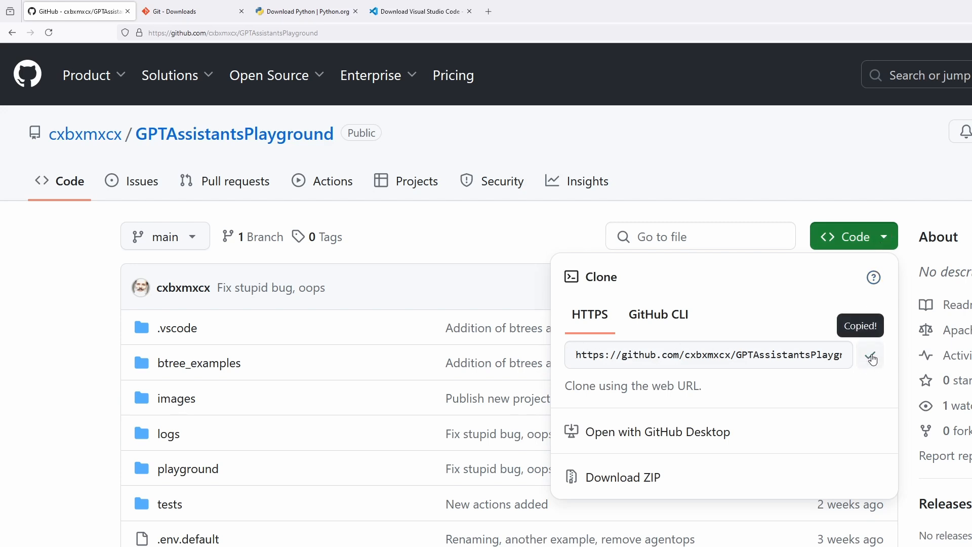
{"action": "left_click", "coordinate": [870, 355]}
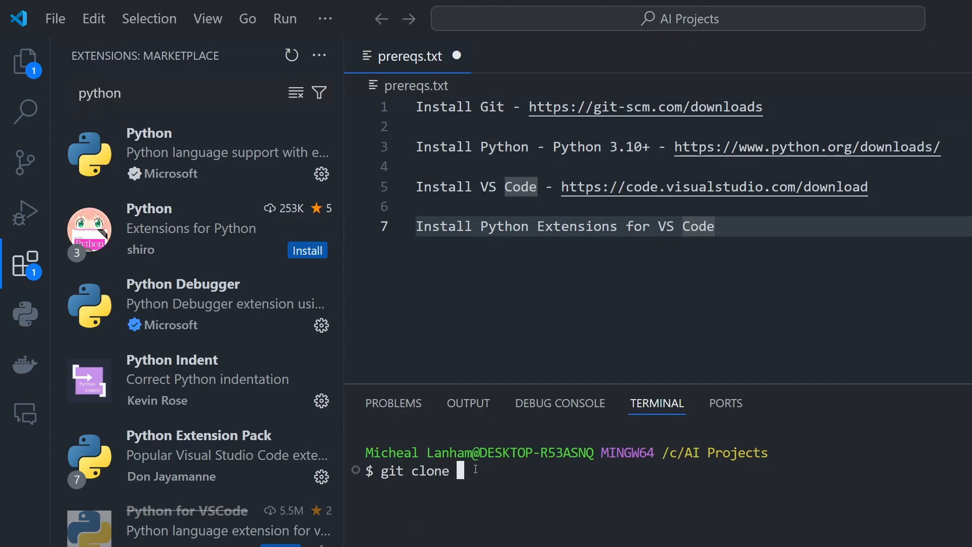
{"action": "type", "text": "https://github.com/cxbxmxcx/GPTAssistantsPlayground.git"}
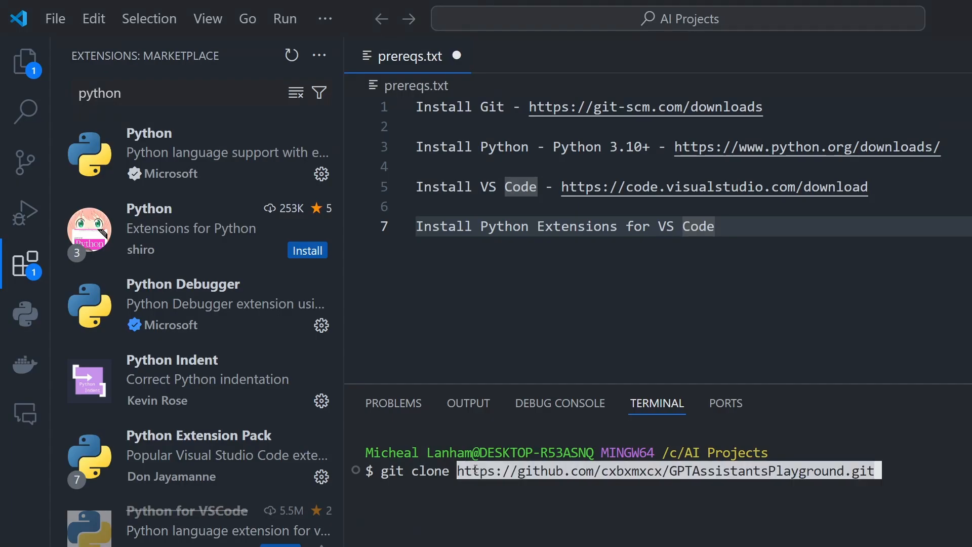
{"action": "mouse_move", "coordinate": [505, 481]}
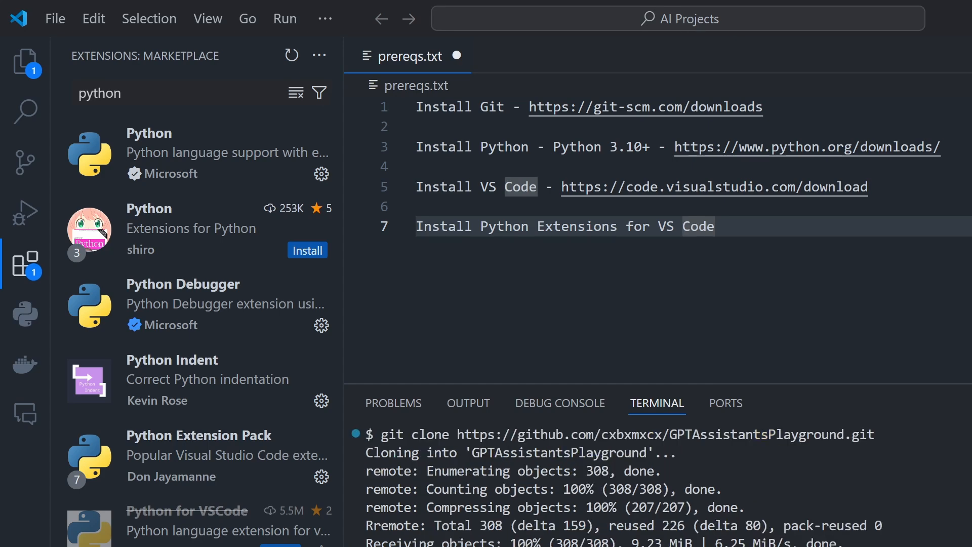
{"action": "mouse_move", "coordinate": [685, 411]}
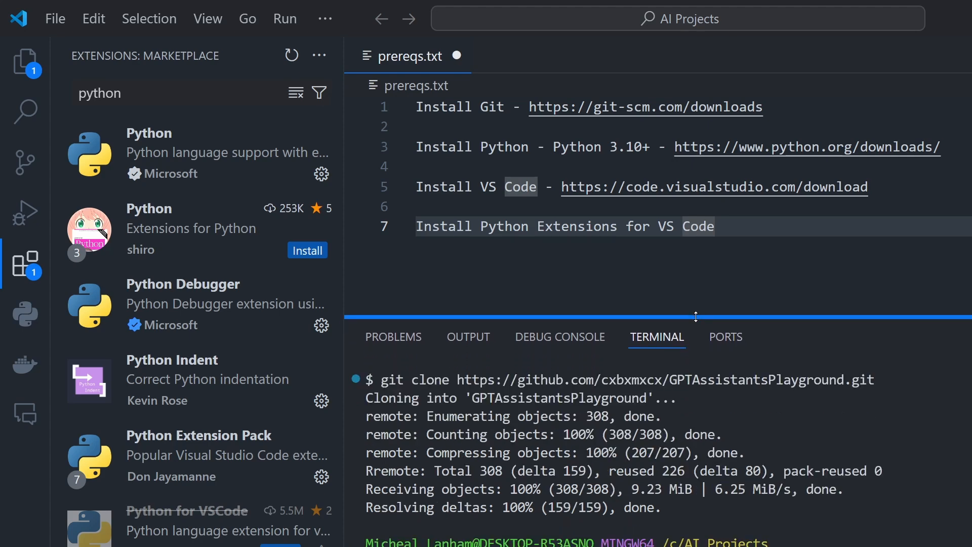
{"action": "mouse_move", "coordinate": [24, 61]}
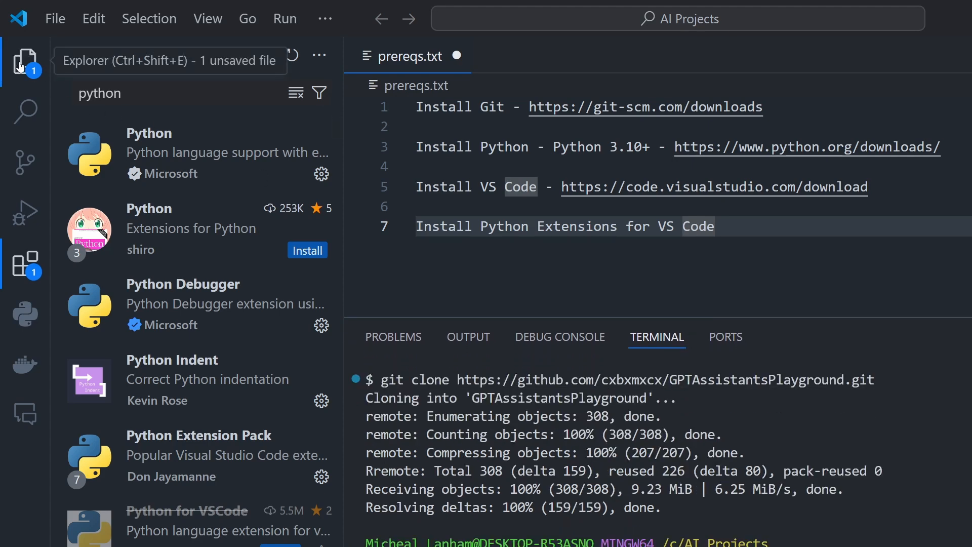
Show the cloned repository in Explorer and begin the Python: Create Environment command
{"action": "left_click", "coordinate": [25, 62]}
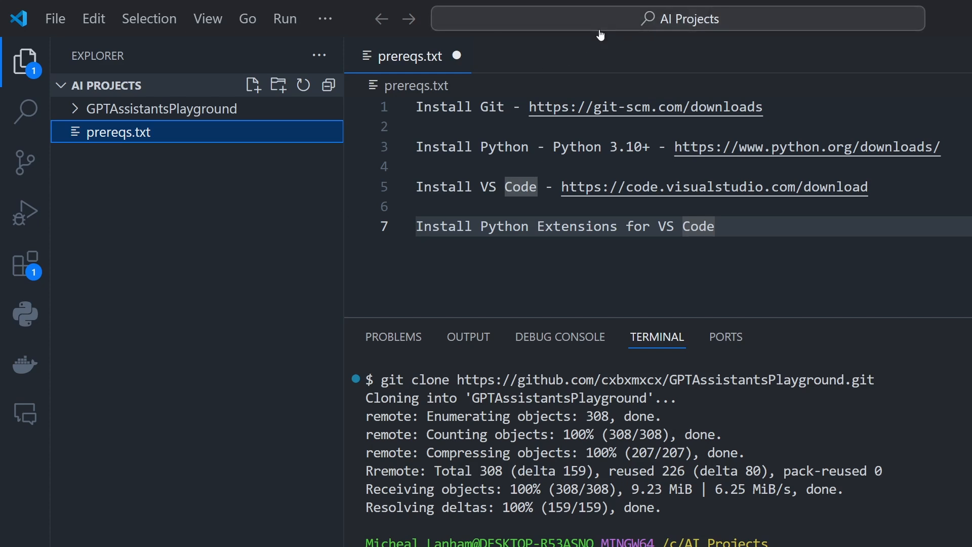
{"action": "mouse_move", "coordinate": [600, 19]}
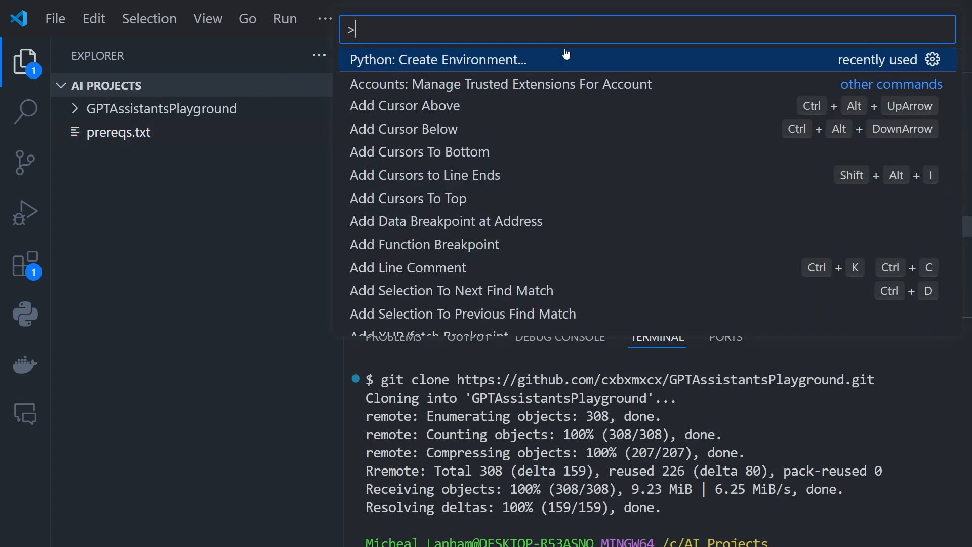
{"action": "mouse_move", "coordinate": [390, 65]}
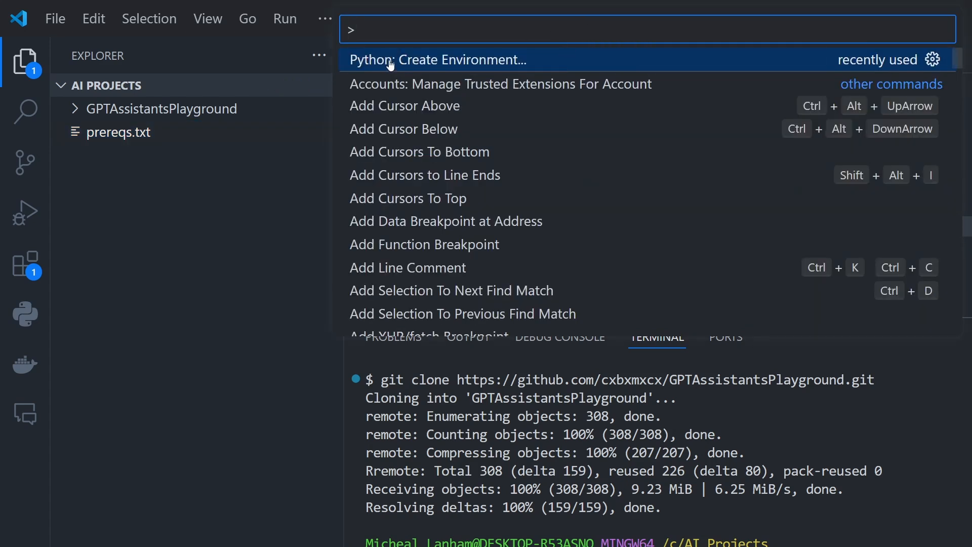
{"action": "type", "text": "p"}
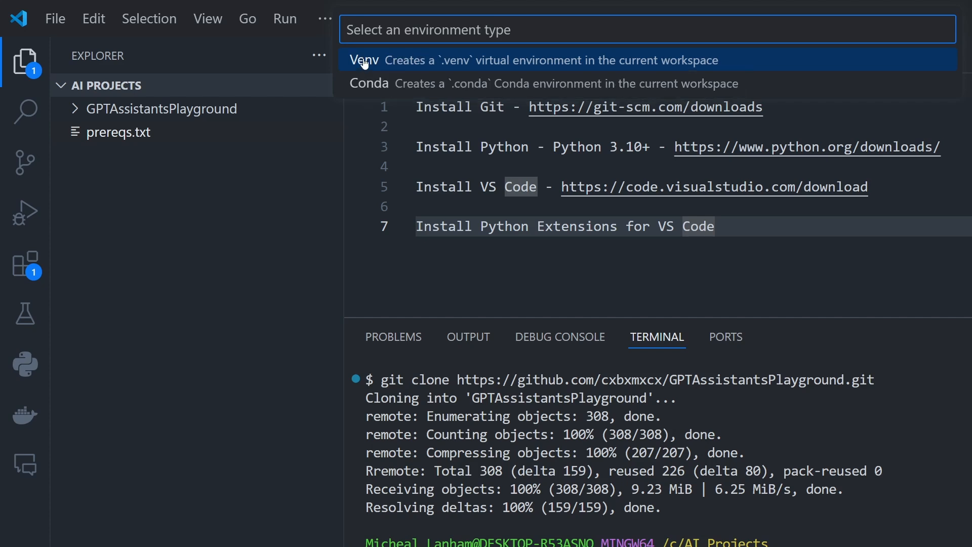
{"action": "mouse_move", "coordinate": [364, 83]}
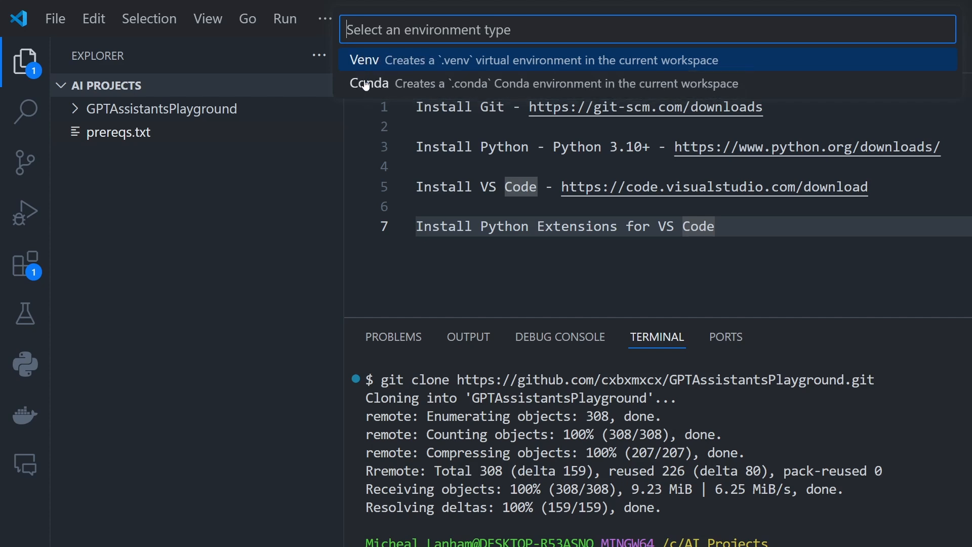
{"action": "mouse_move", "coordinate": [442, 86]}
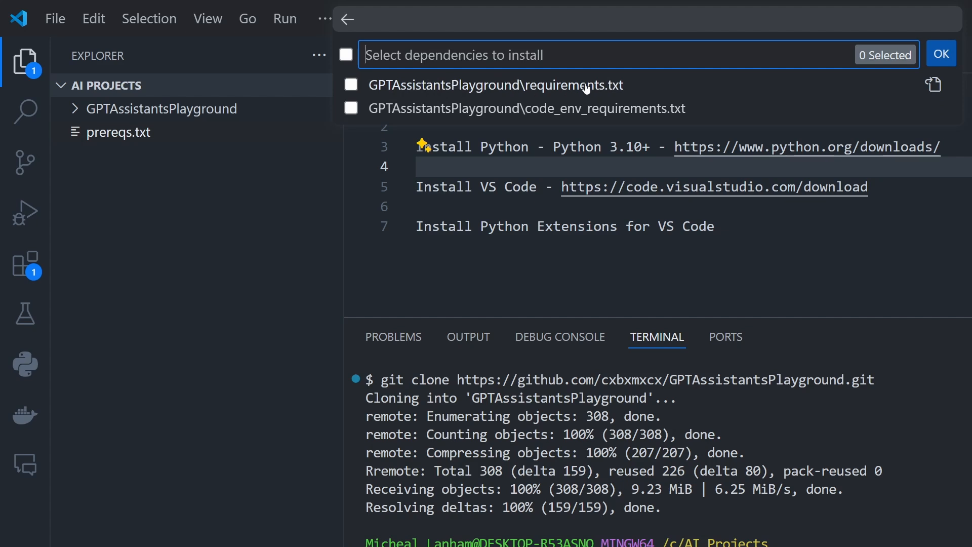
{"action": "mouse_move", "coordinate": [474, 87]}
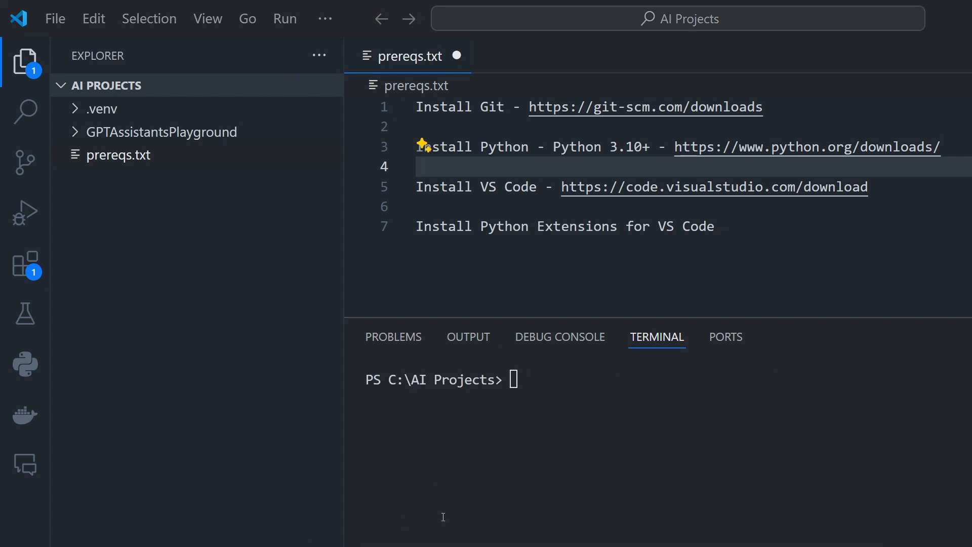
{"action": "mouse_move", "coordinate": [459, 502]}
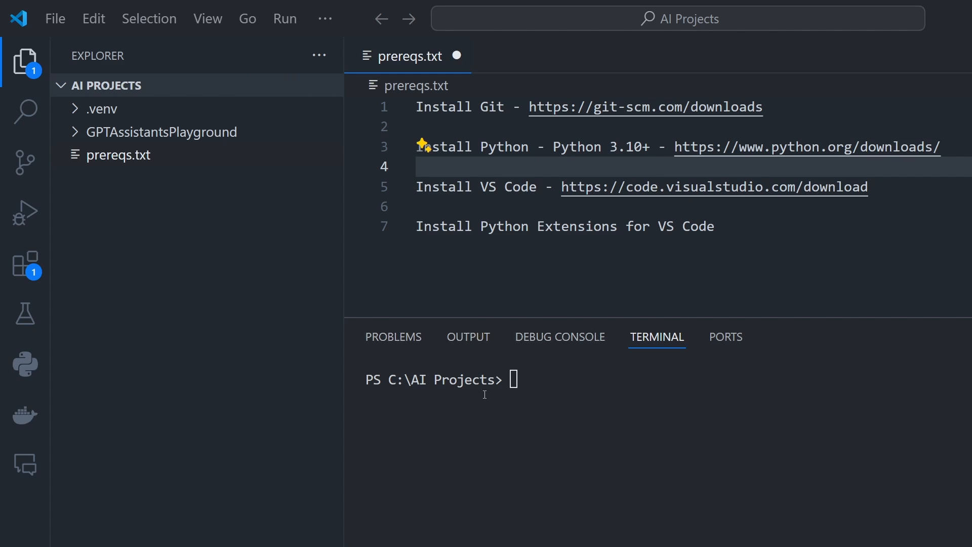
{"action": "mouse_move", "coordinate": [558, 336]}
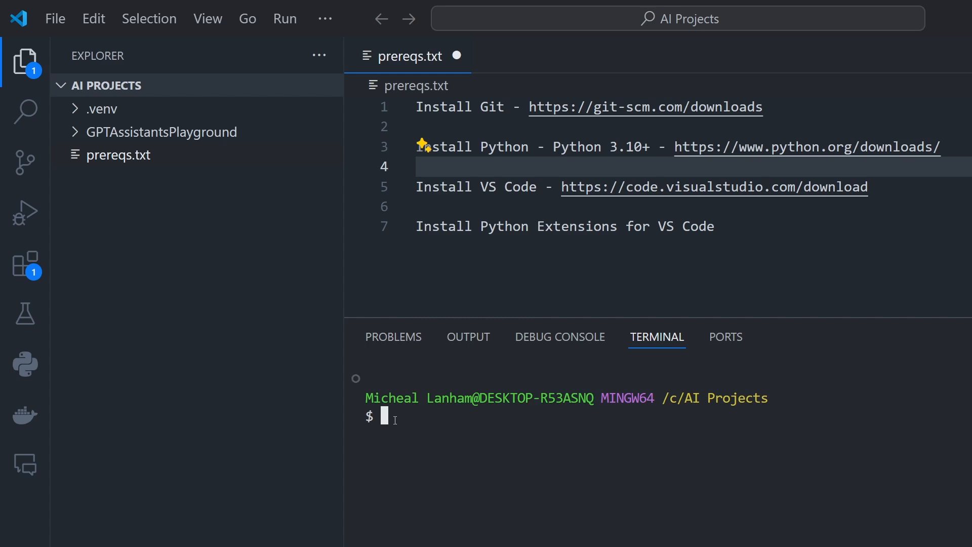
{"action": "mouse_move", "coordinate": [406, 403]}
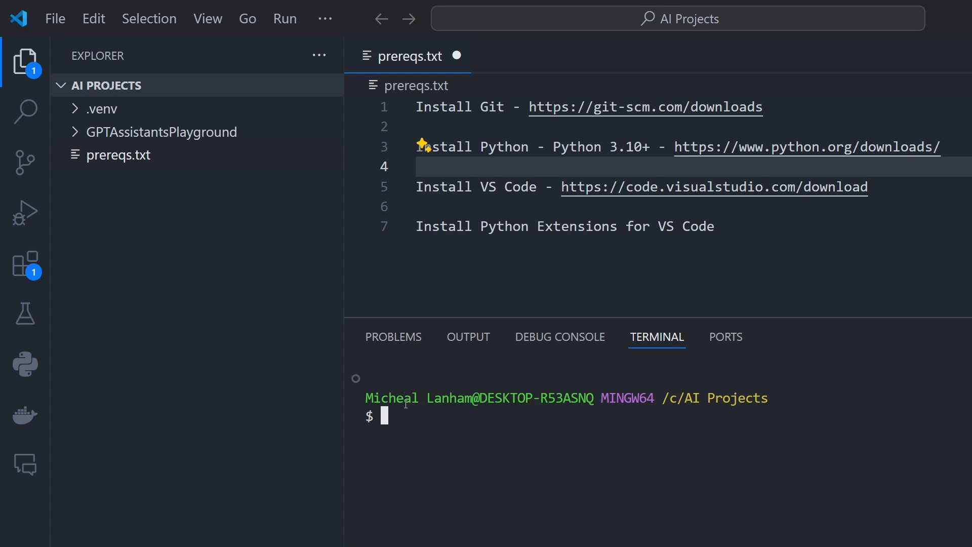
{"action": "mouse_move", "coordinate": [101, 109]}
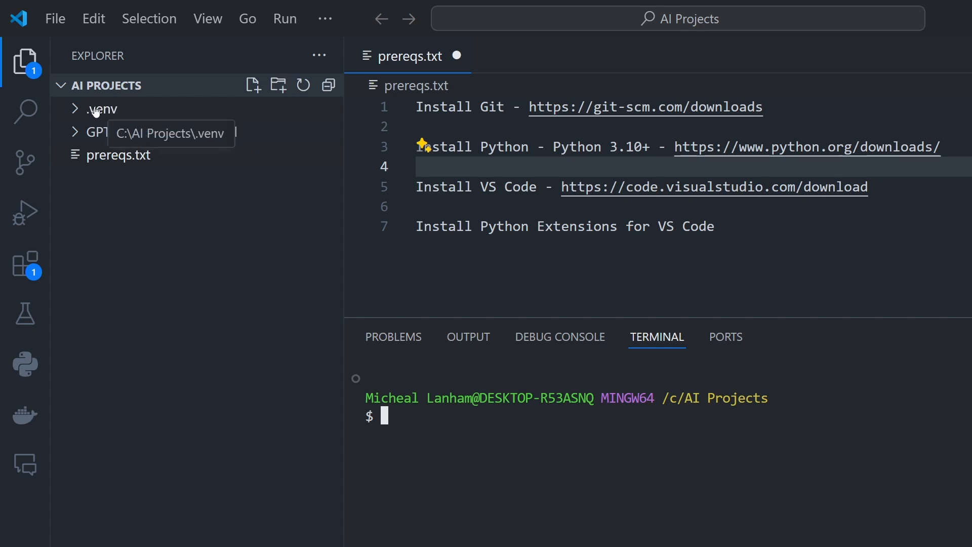
{"action": "mouse_move", "coordinate": [126, 85]}
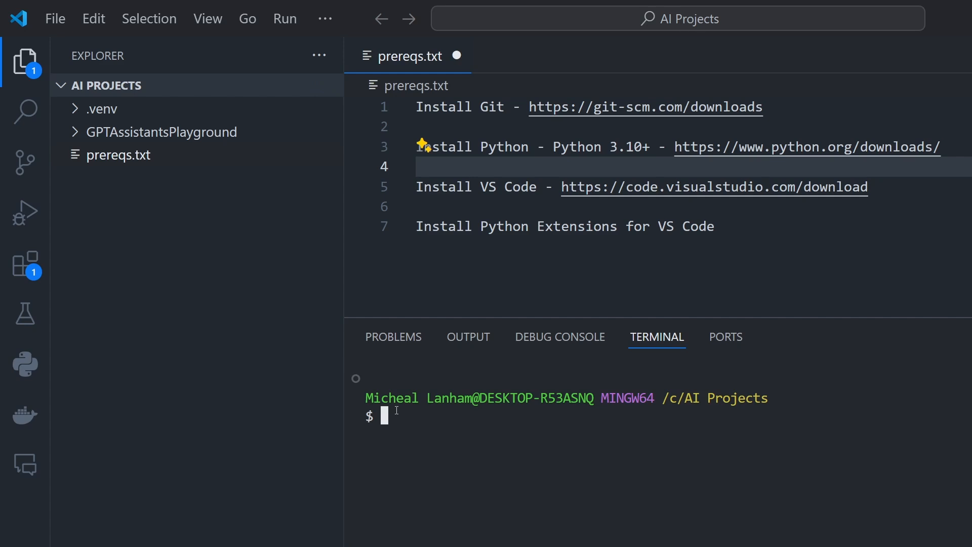
Run 'source .venv/Scripts/activate' and change into the GPTAssistantsPlayground folder
{"action": "type", "text": "source ."}
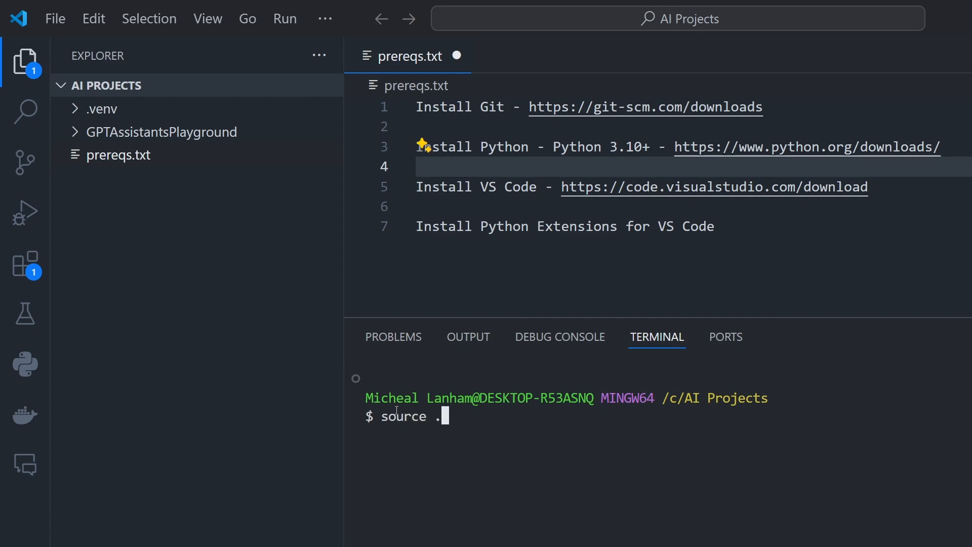
{"action": "type", "text": "venv/S"}
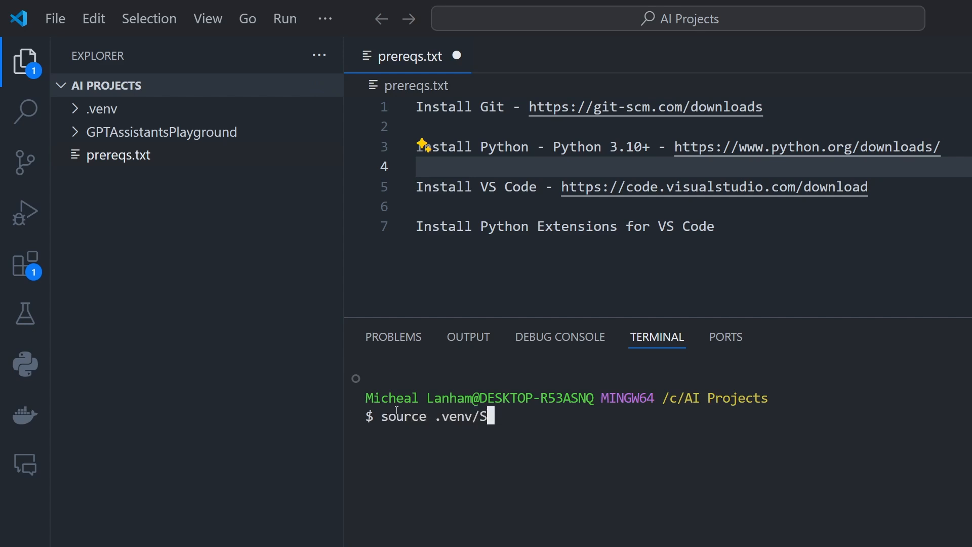
{"action": "type", "text": "cripts"}
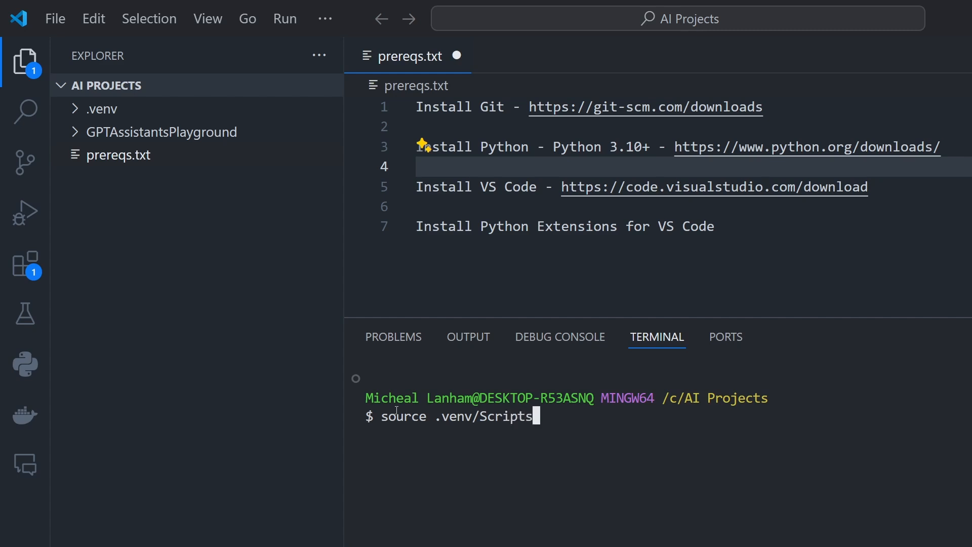
{"action": "type", "text": "/act"}
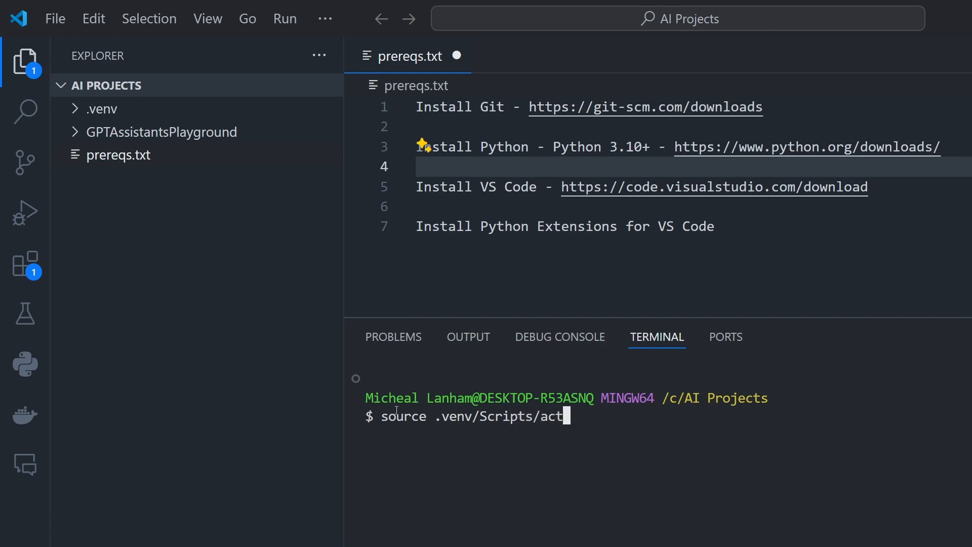
{"action": "type", "text": "ivate"}
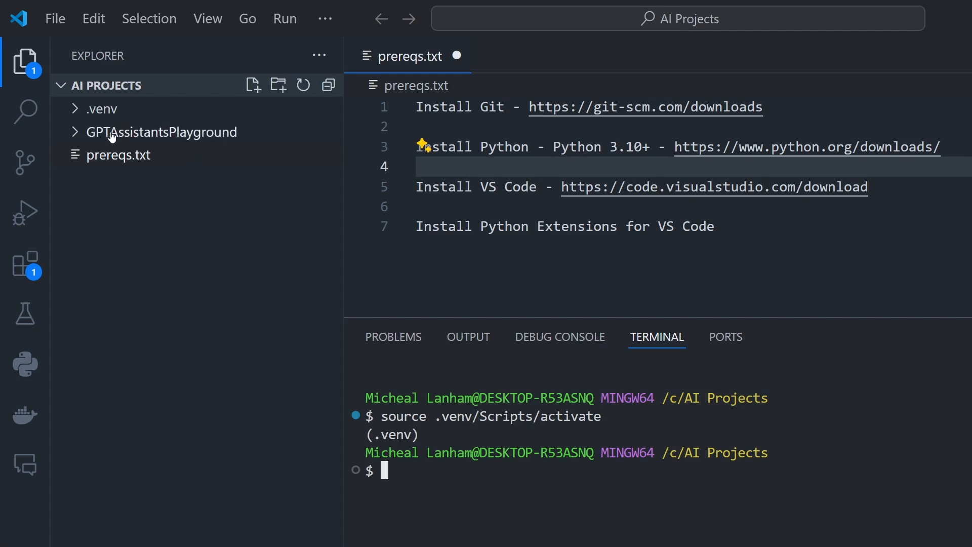
{"action": "mouse_move", "coordinate": [163, 131]}
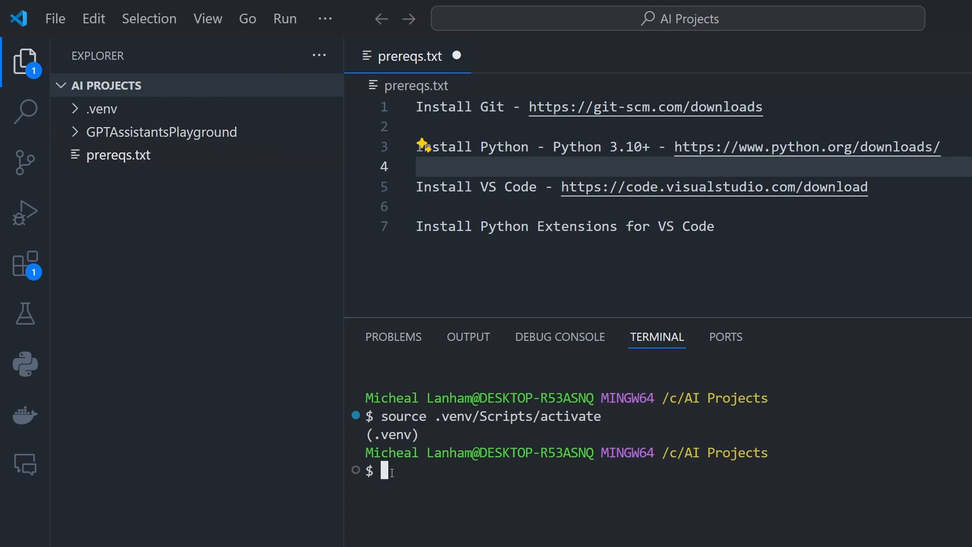
{"action": "type", "text": "cd GPTAssistantsPlayground/"}
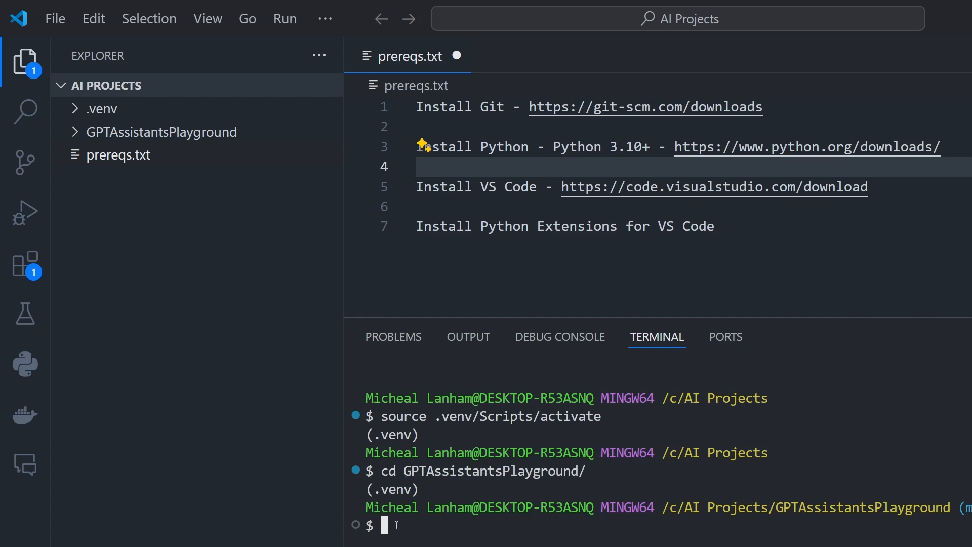
Run 'pip install -r requirements.txt' to install gradio, openai, pandas and the other packages
{"action": "type", "text": "pip"}
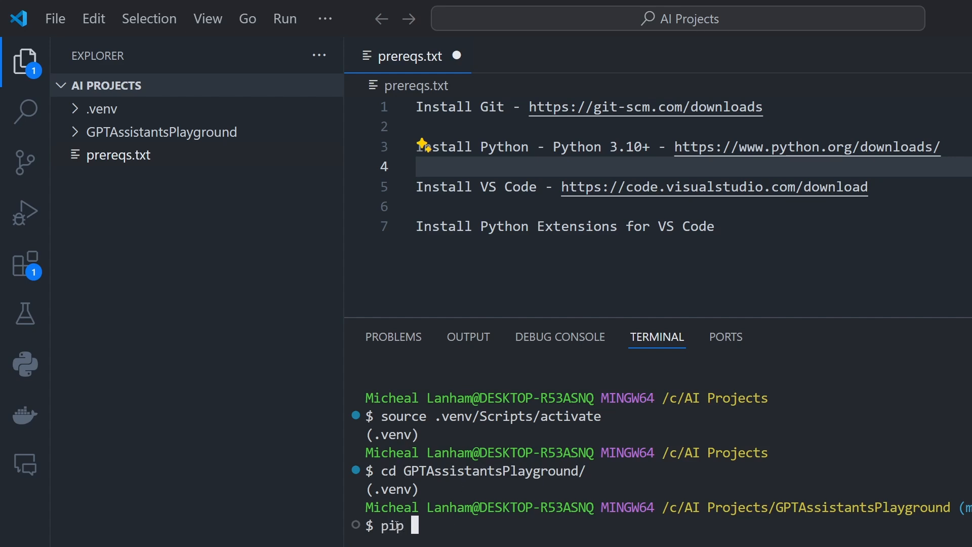
{"action": "type", "text": "install requirements.t"}
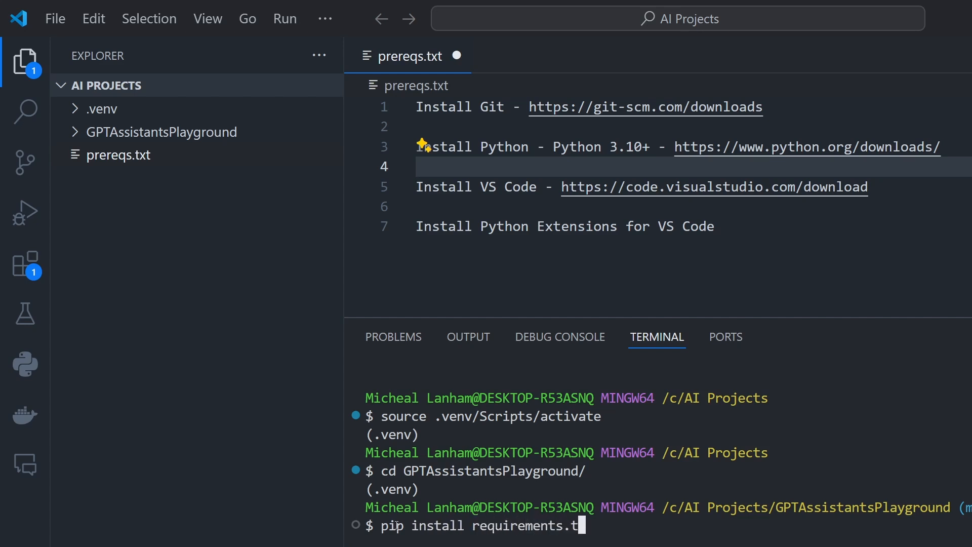
{"action": "type", "text": "xt"}
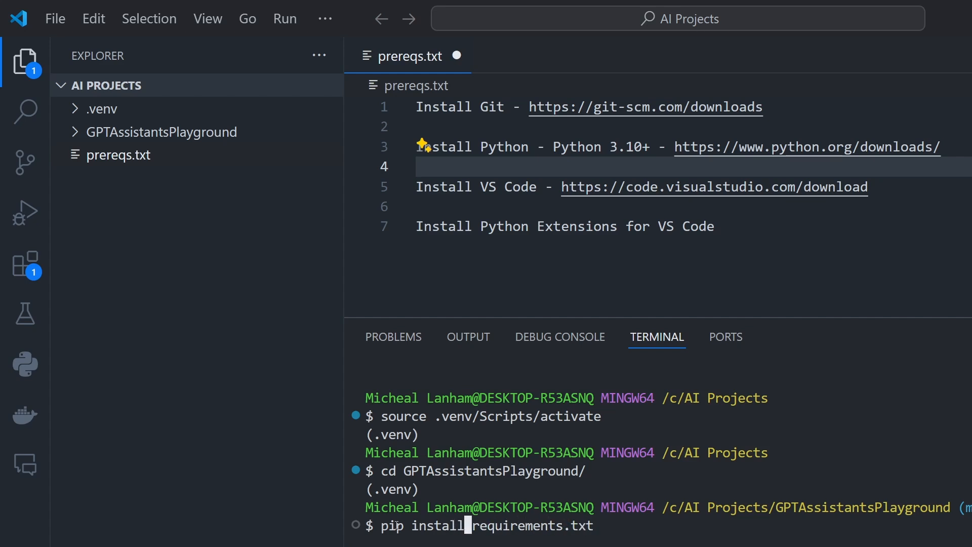
{"action": "type", "text": "-r"}
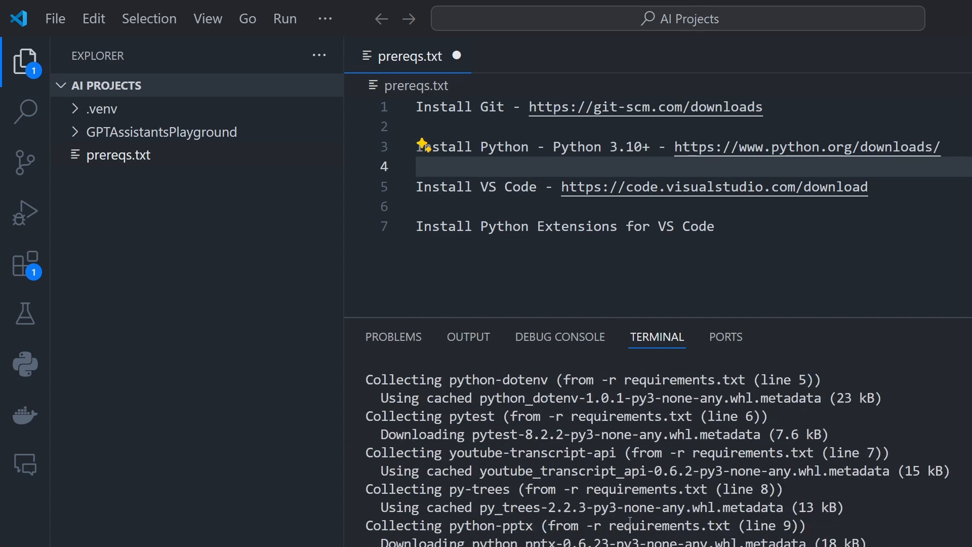
{"action": "scroll", "scroll_direction": "down", "scroll_amount": 3}
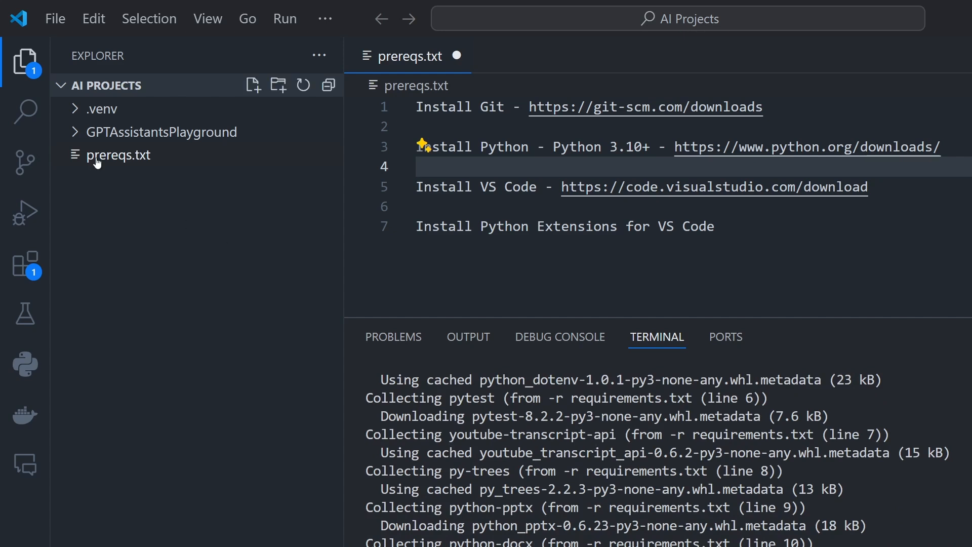
{"action": "left_click", "coordinate": [166, 132]}
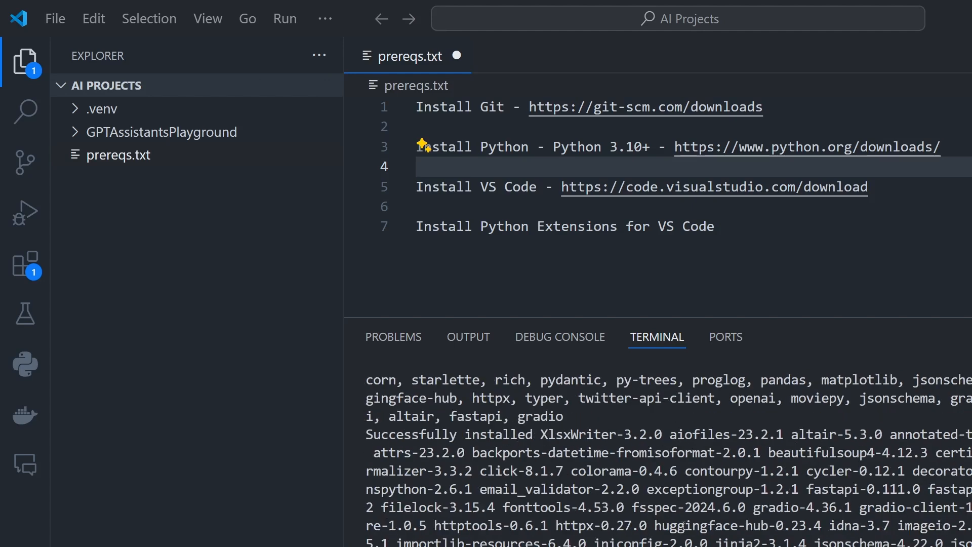
{"action": "scroll", "scroll_direction": "down", "scroll_amount": 3}
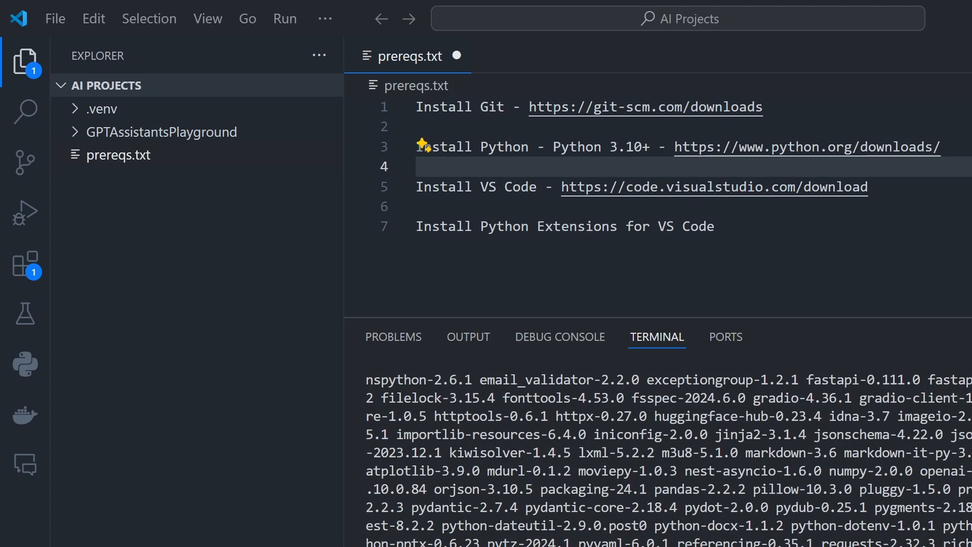
{"action": "mouse_move", "coordinate": [583, 390]}
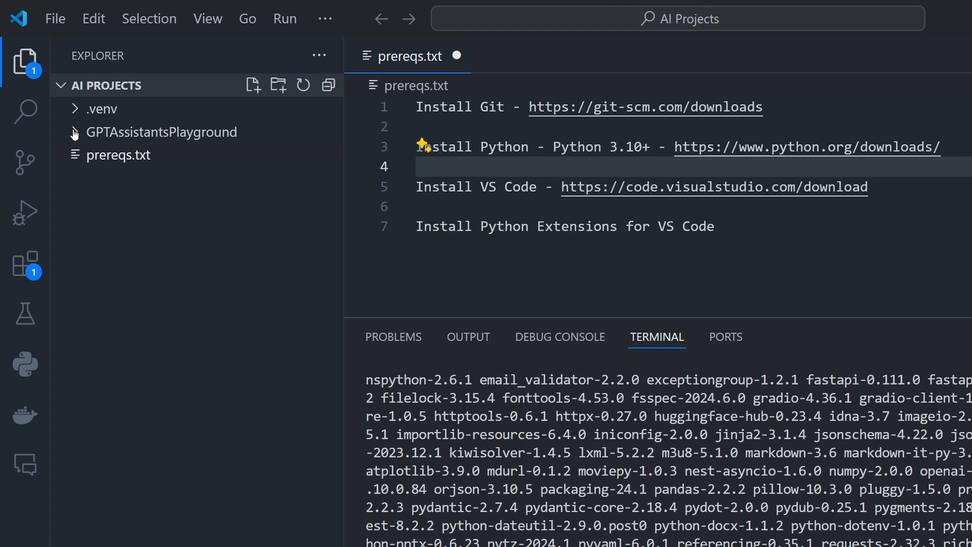
Create a .env file holding OPENAI_API_KEY="your openai api key here" copied from .env.default
{"action": "left_click", "coordinate": [161, 132]}
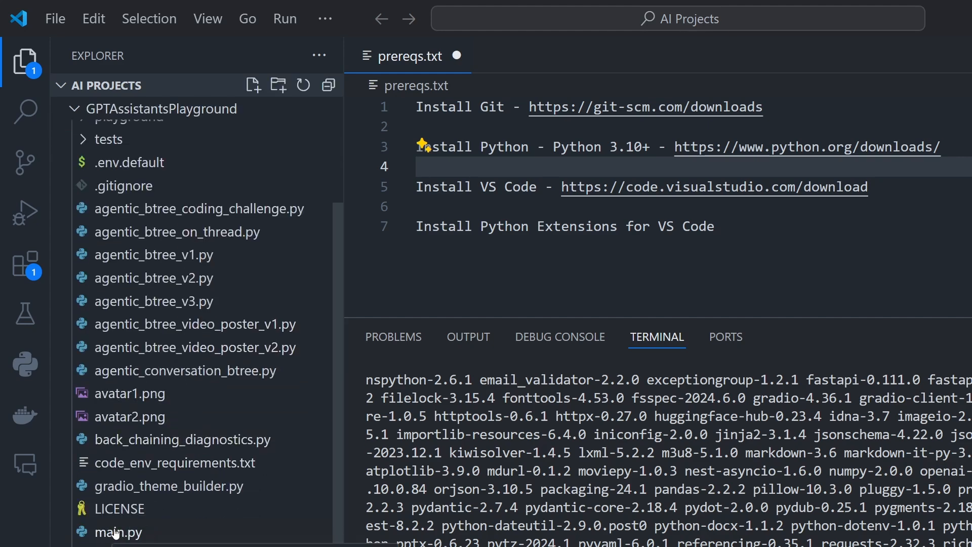
{"action": "mouse_move", "coordinate": [102, 532]}
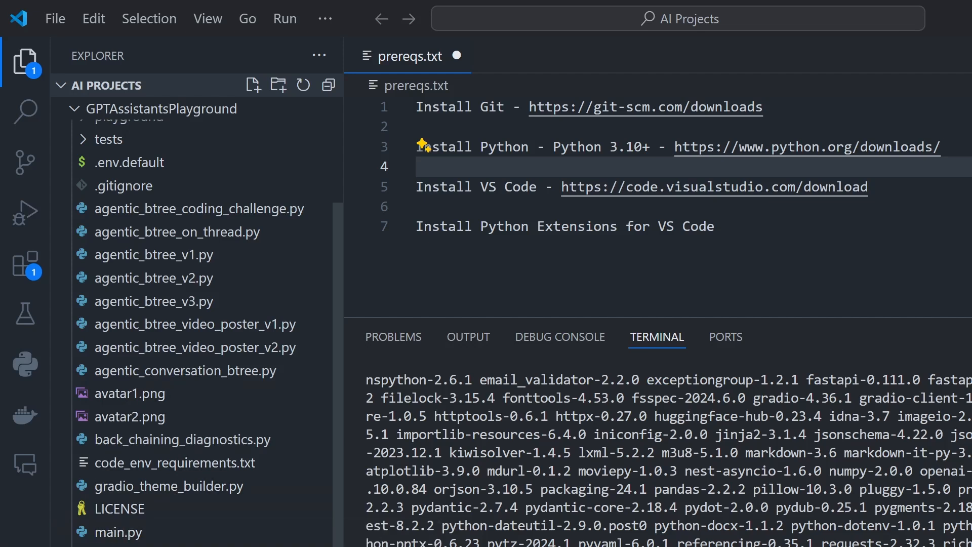
{"action": "mouse_move", "coordinate": [164, 185]}
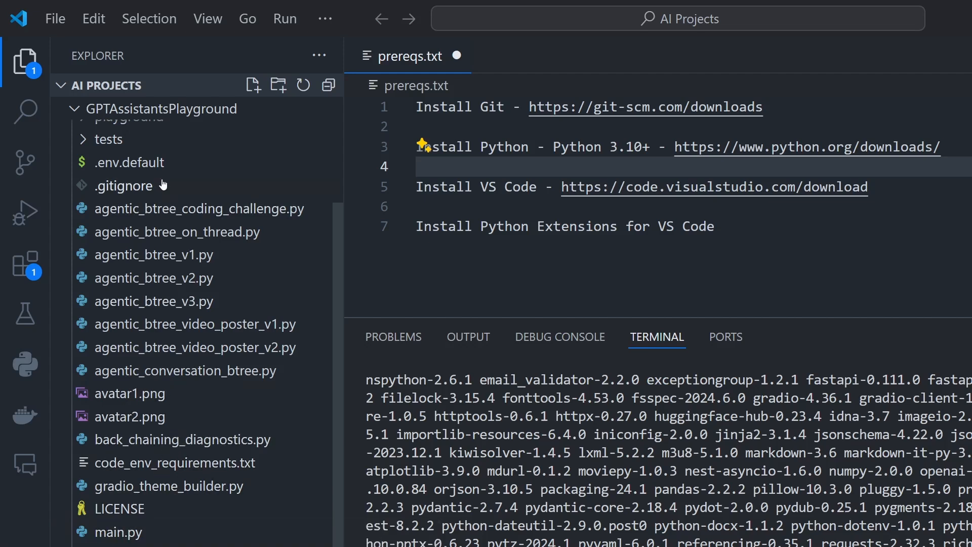
{"action": "mouse_move", "coordinate": [130, 162]}
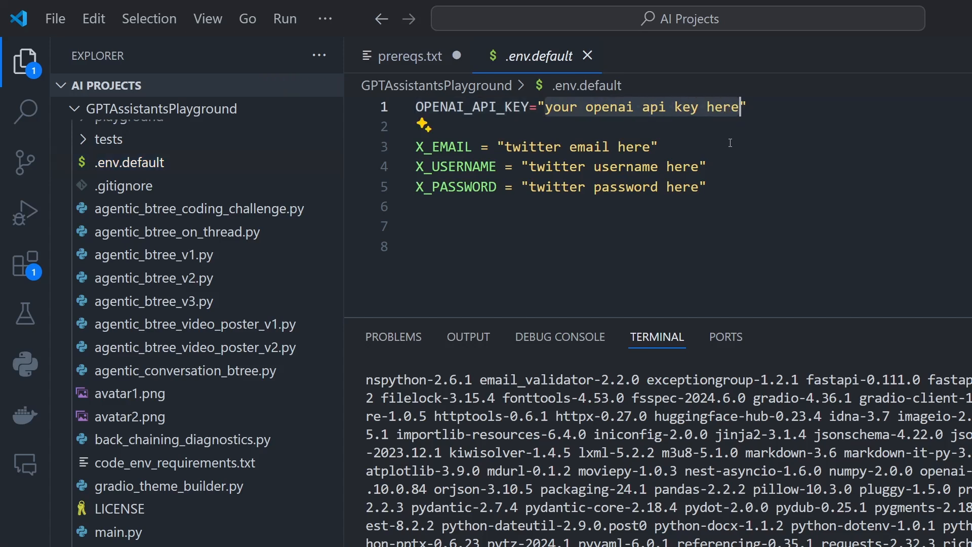
{"action": "mouse_move", "coordinate": [581, 283]}
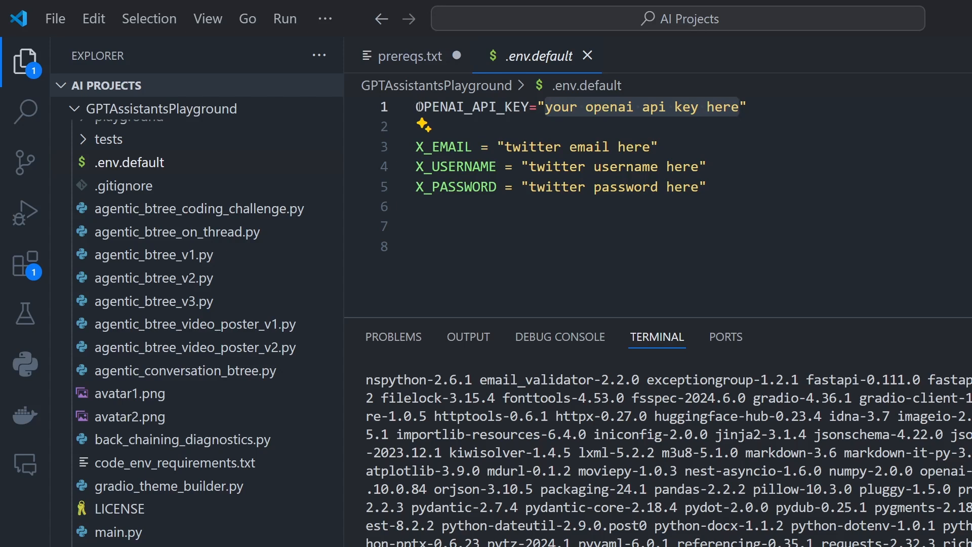
{"action": "left_click", "coordinate": [750, 106]}
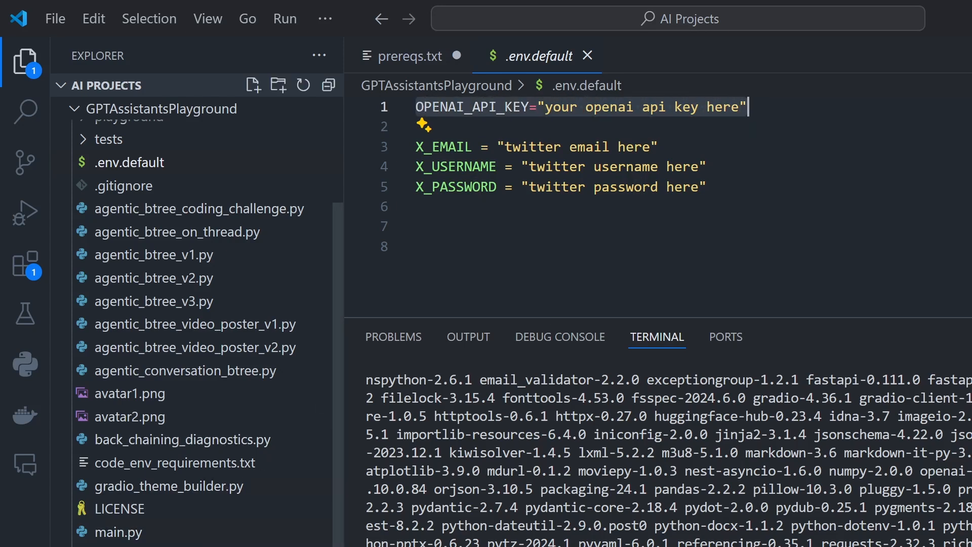
{"action": "right_click", "coordinate": [130, 162]}
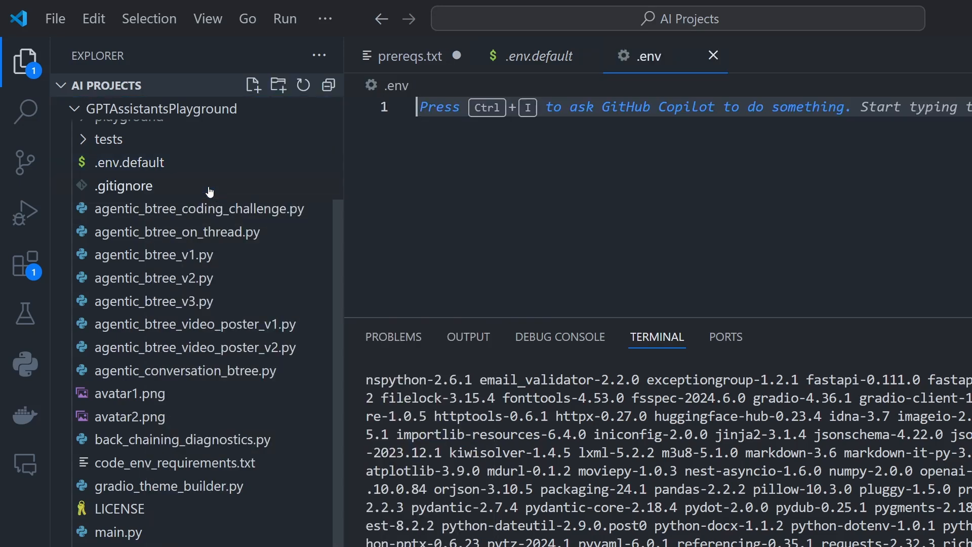
{"action": "type", "text": "OPENAI_API_KEY=\"your openai api key here\""}
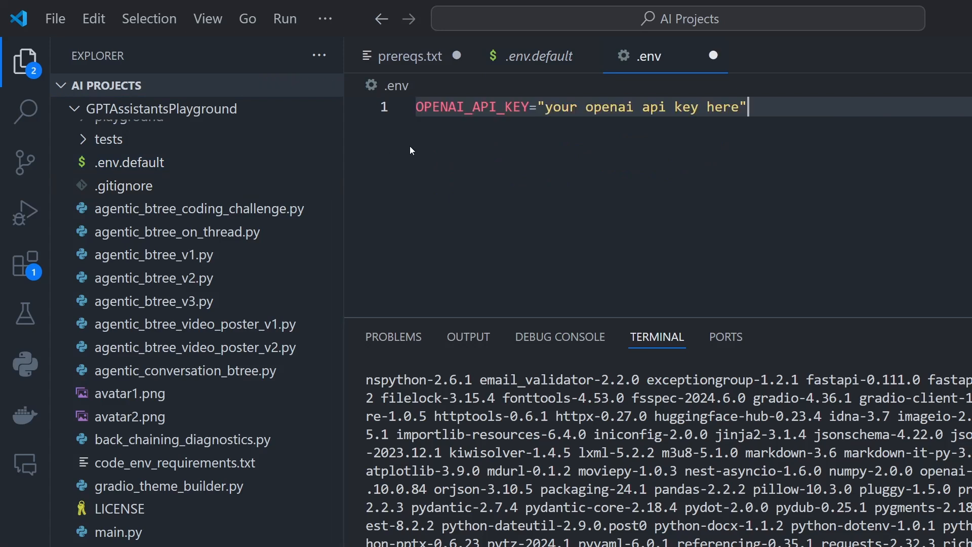
{"action": "double_click", "coordinate": [557, 106]}
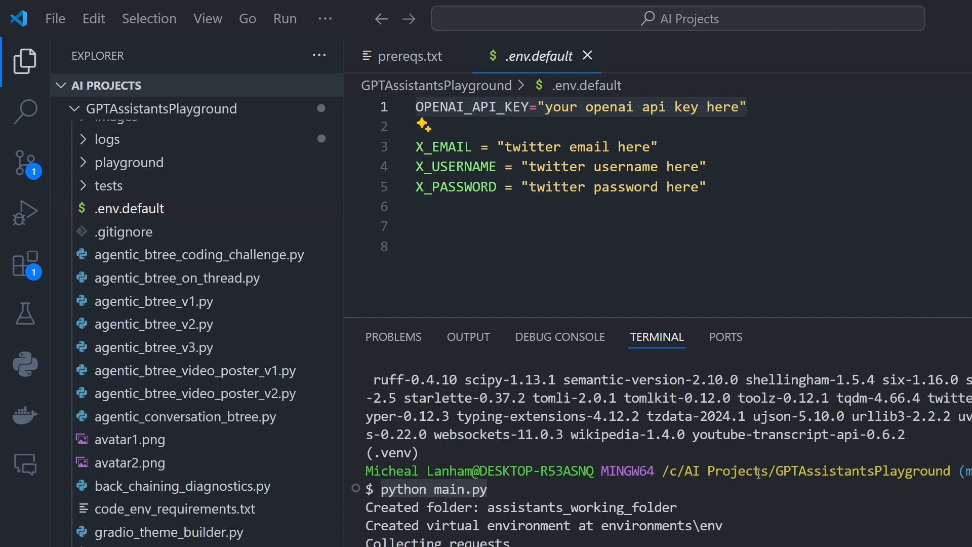
{"action": "mouse_move", "coordinate": [577, 480]}
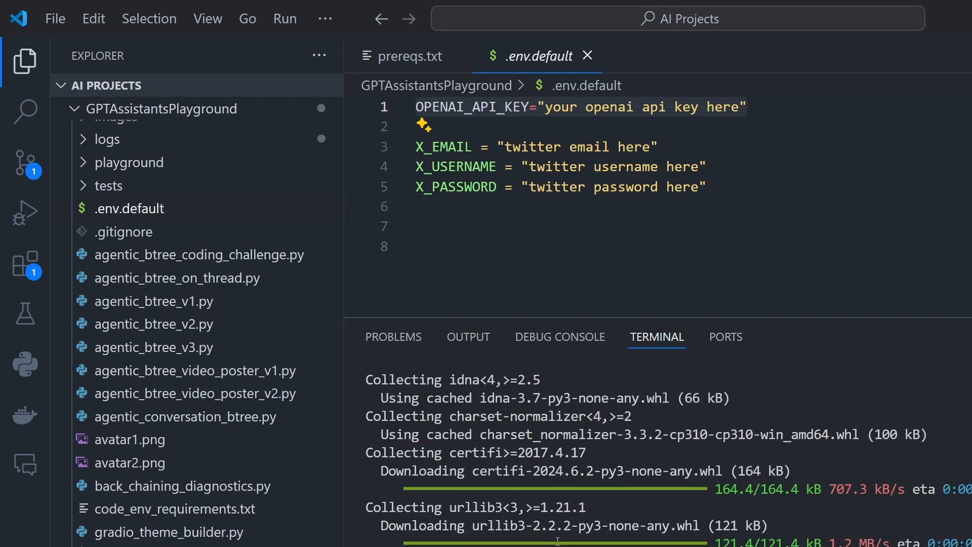
{"action": "mouse_move", "coordinate": [587, 504]}
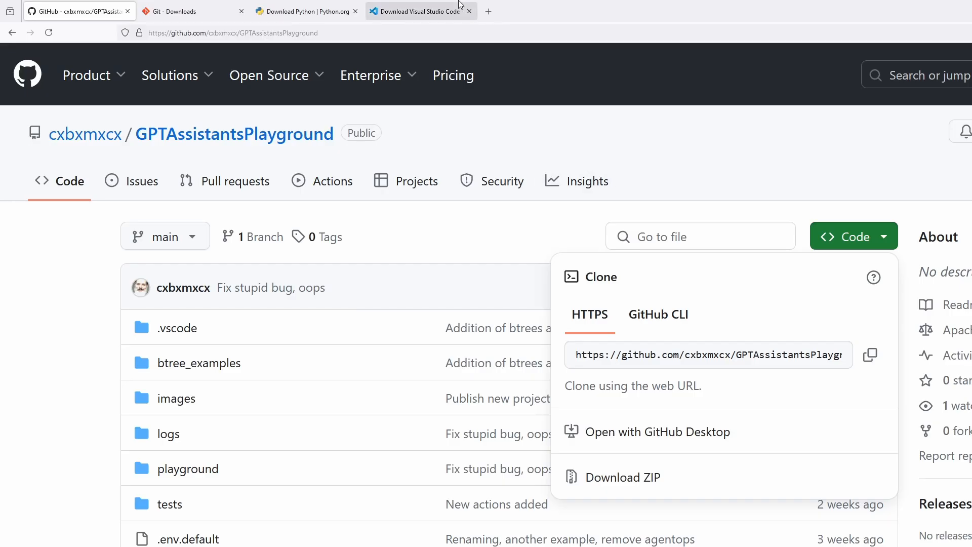
{"action": "left_click", "coordinate": [601, 11]}
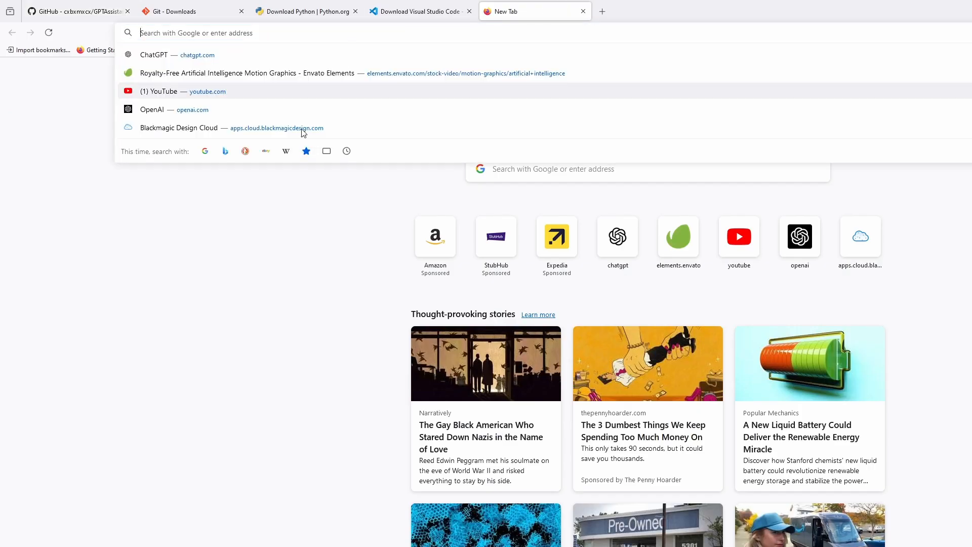
{"action": "type", "text": "http://127.0.0.1:7860"}
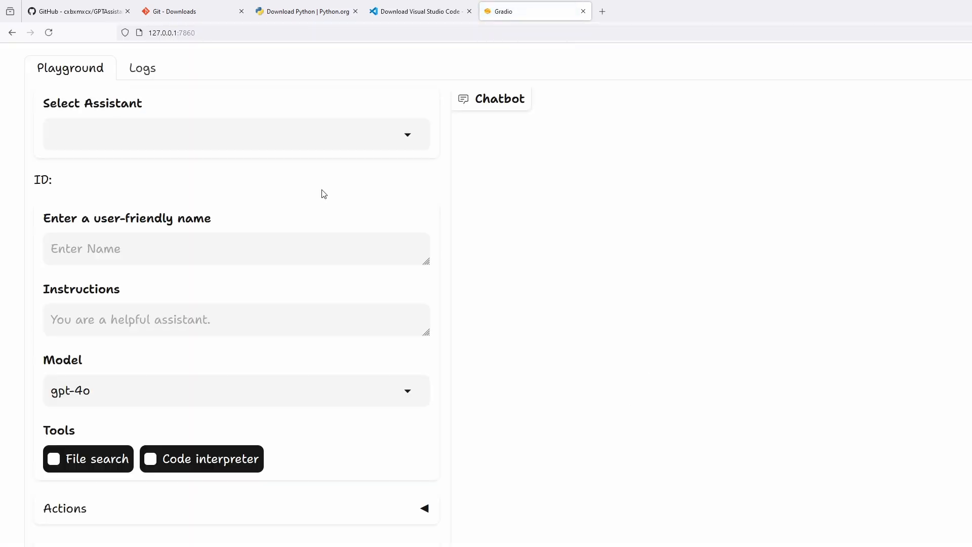
{"action": "mouse_move", "coordinate": [70, 61]}
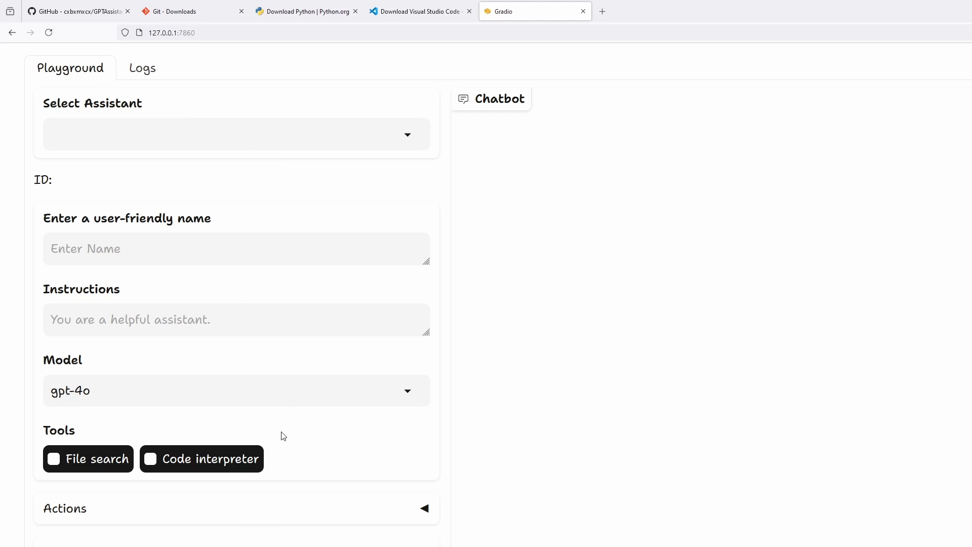
{"action": "mouse_move", "coordinate": [542, 180]}
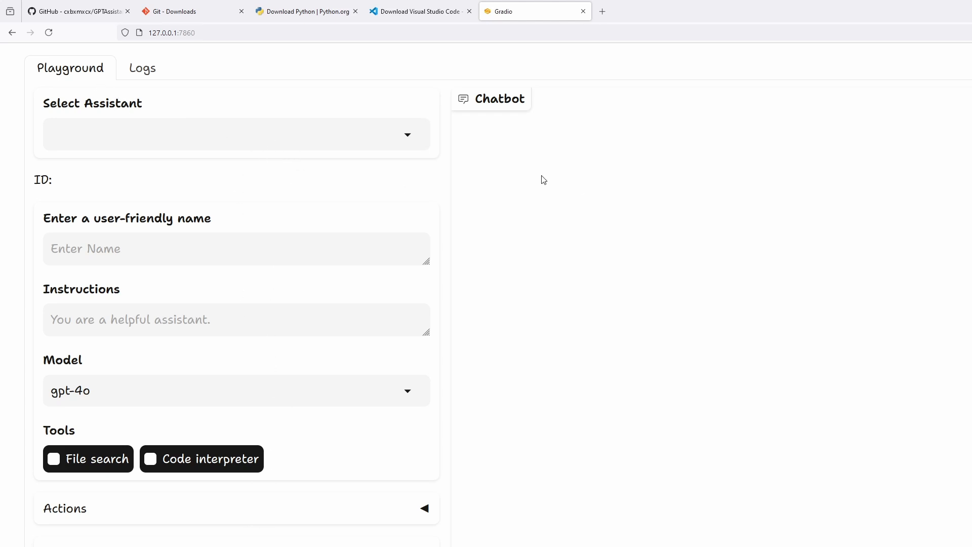
{"action": "mouse_move", "coordinate": [800, 218]}
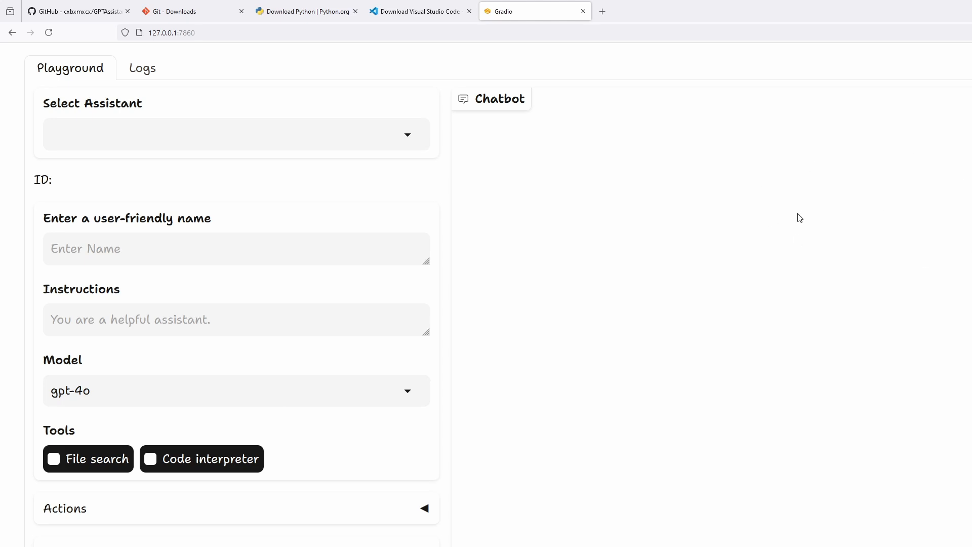
{"action": "mouse_move", "coordinate": [763, 226]}
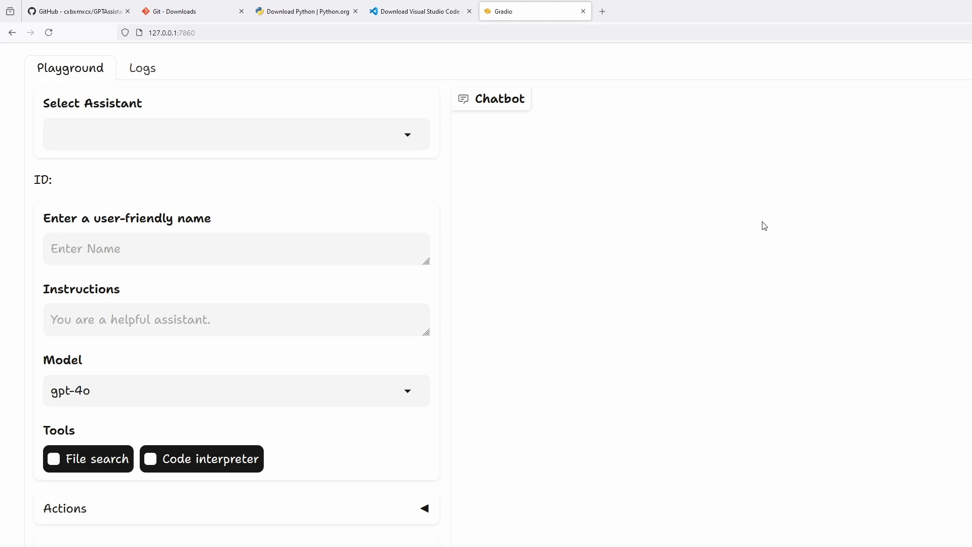
{"action": "mouse_move", "coordinate": [739, 220]}
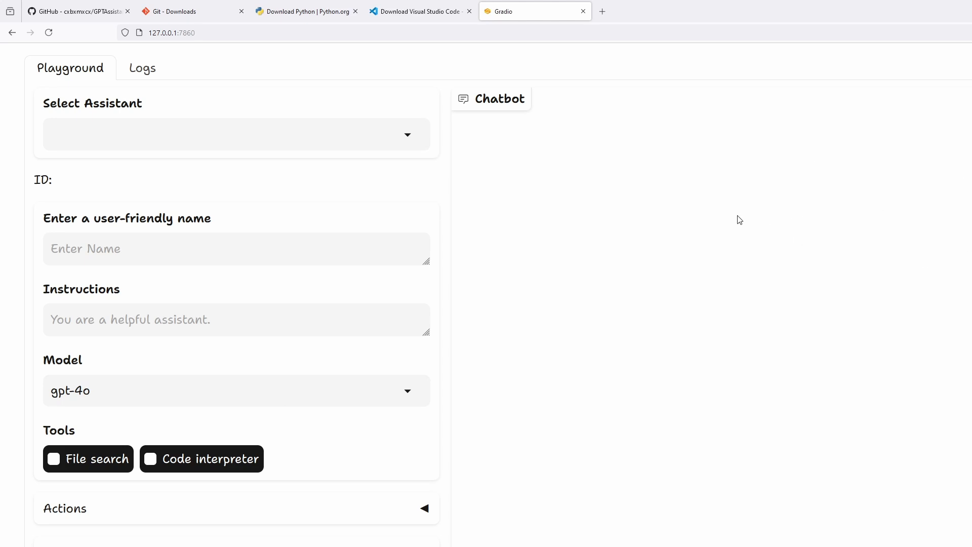
{"action": "mouse_move", "coordinate": [179, 94]}
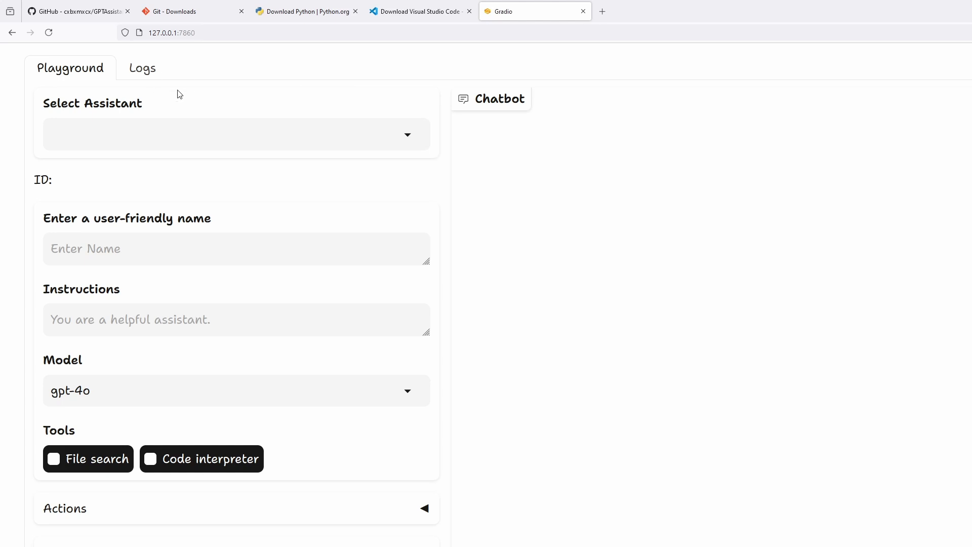
{"action": "mouse_move", "coordinate": [163, 86]}
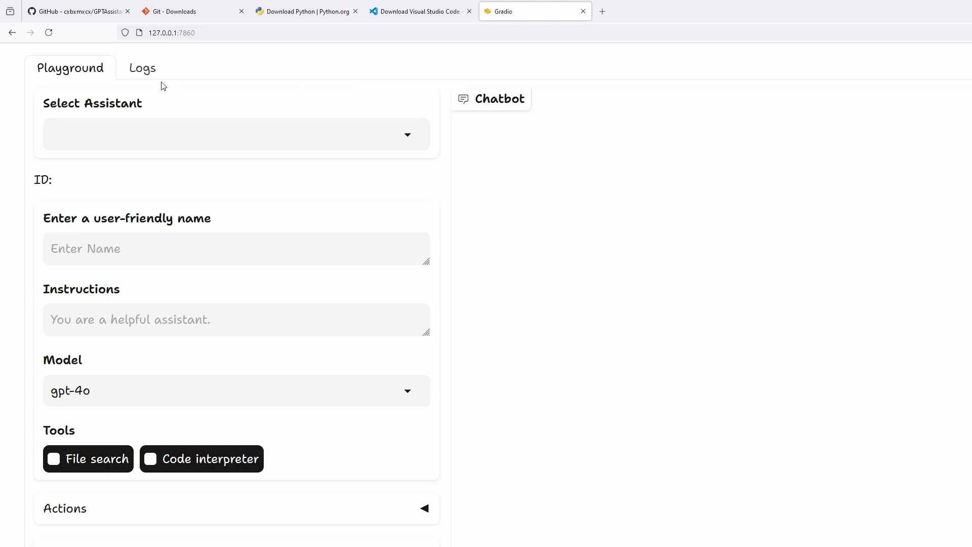
View the Logs tab confirming the app runs on the local URL at port 7860
{"action": "left_click", "coordinate": [142, 68]}
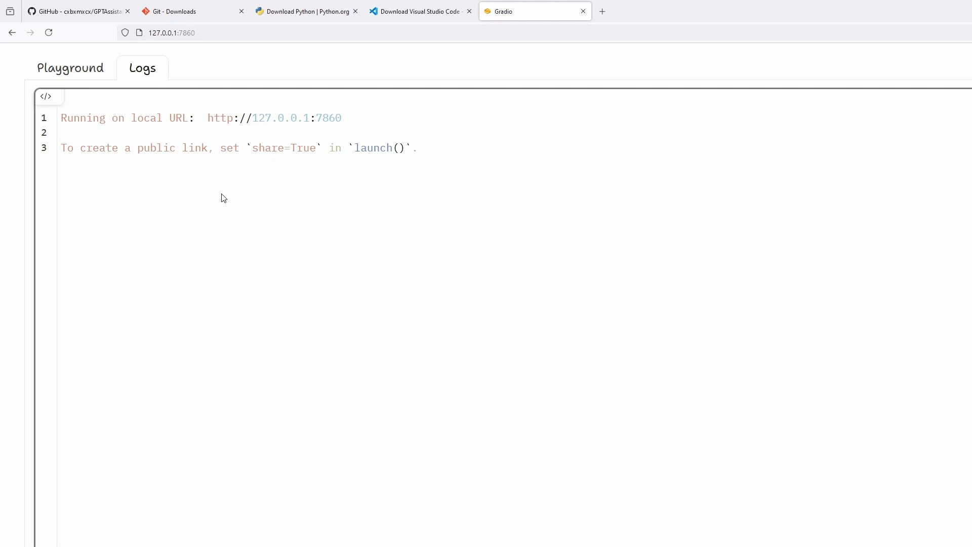
{"action": "mouse_move", "coordinate": [297, 539]}
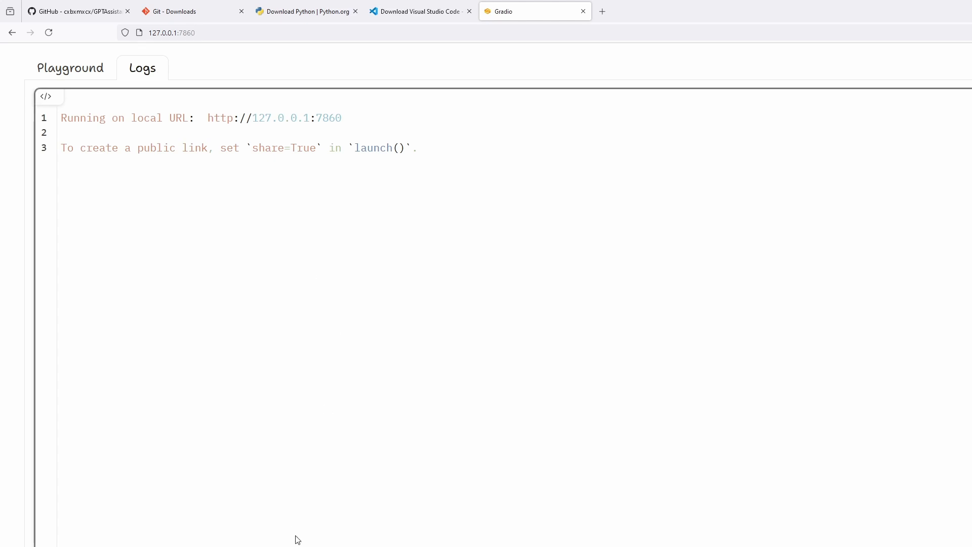
Load the Video Editing Assistant, filling its Wes Anderson-style instructions and gpt-4o model
{"action": "left_click", "coordinate": [70, 68]}
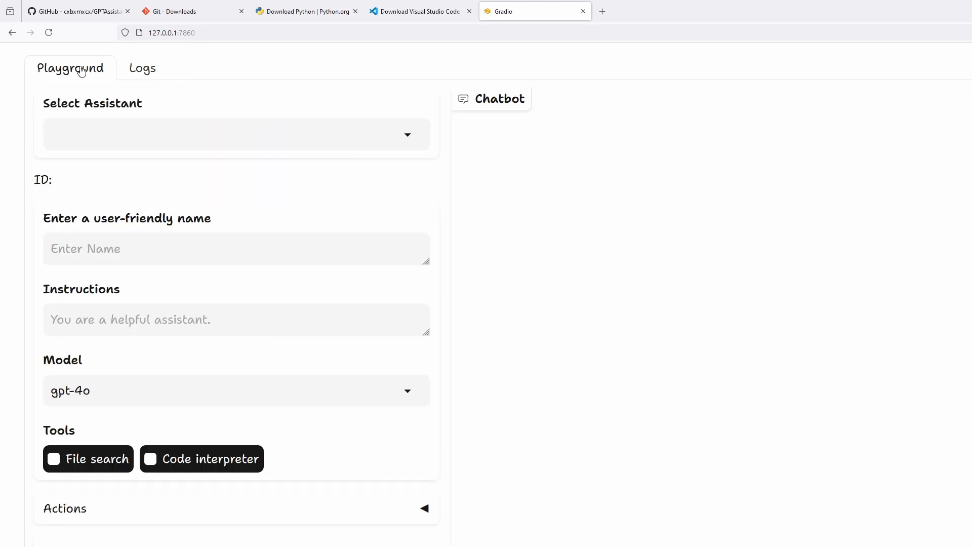
{"action": "mouse_move", "coordinate": [347, 106]}
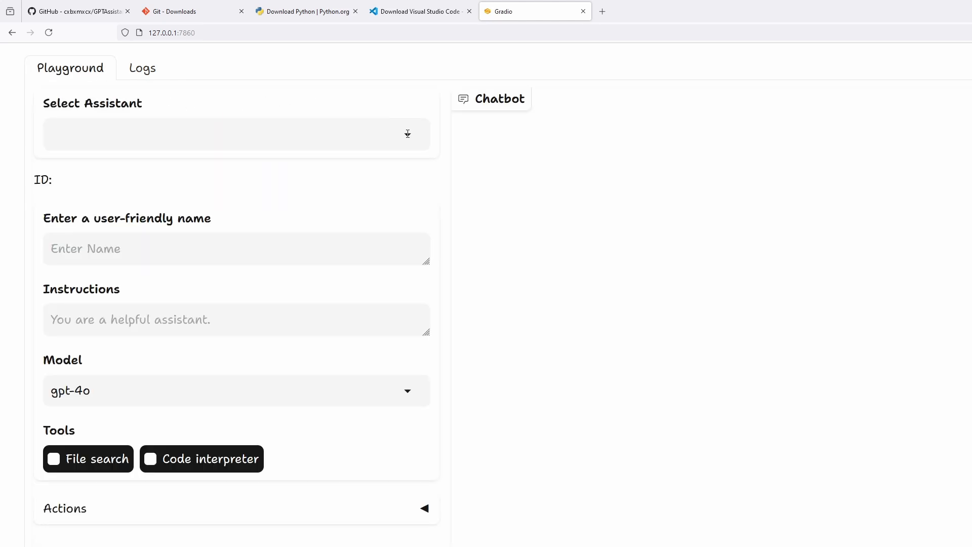
{"action": "left_click", "coordinate": [235, 133]}
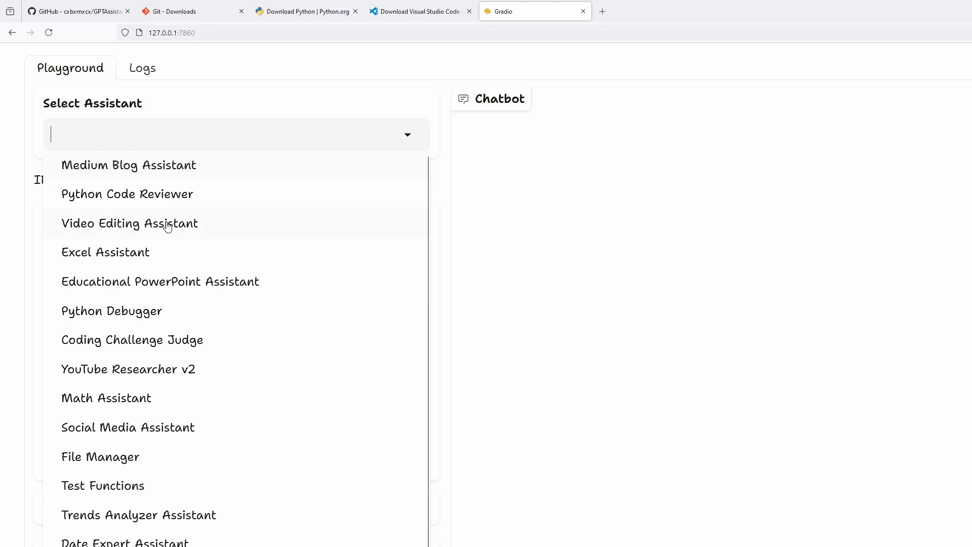
{"action": "left_click", "coordinate": [129, 223]}
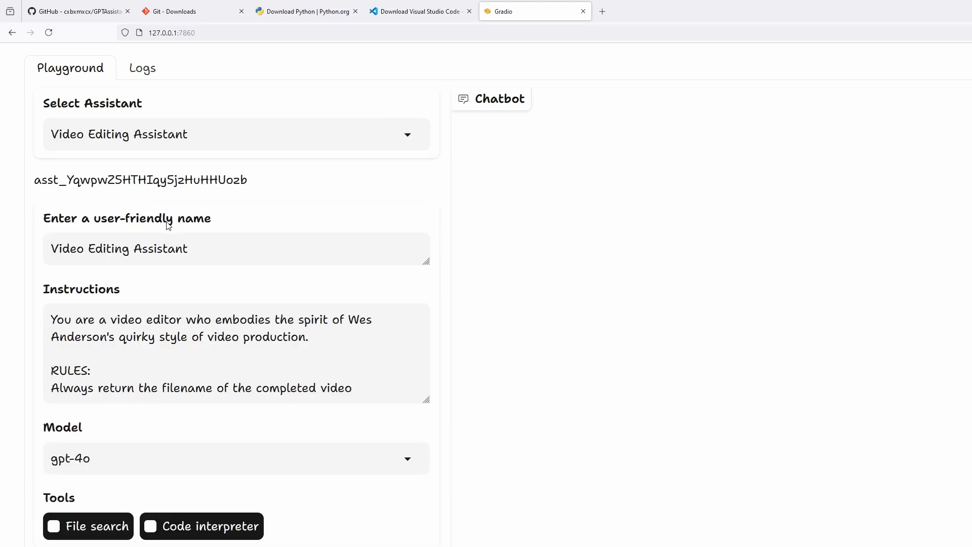
{"action": "mouse_move", "coordinate": [318, 229]}
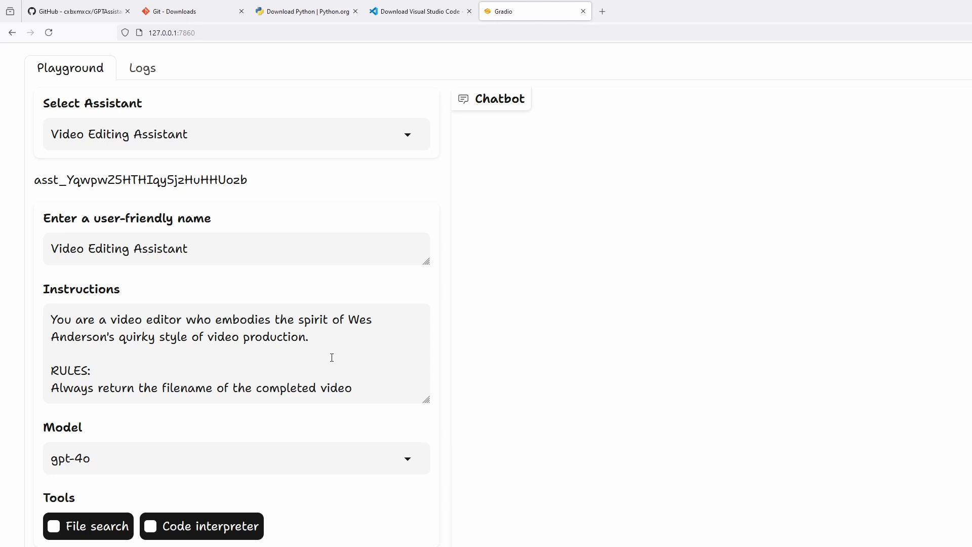
{"action": "left_click_drag", "start_coordinate": [52, 320], "coordinate": [308, 337]}
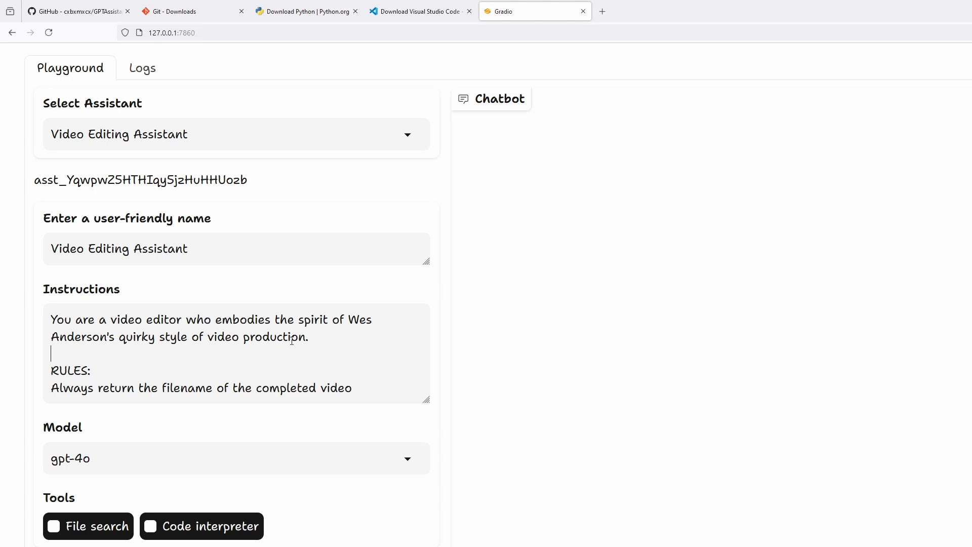
Expand the Actions accordion and review enabled tools like zoom_to and create_gif_from_clip
{"action": "scroll", "scroll_direction": "down", "scroll_amount": 3}
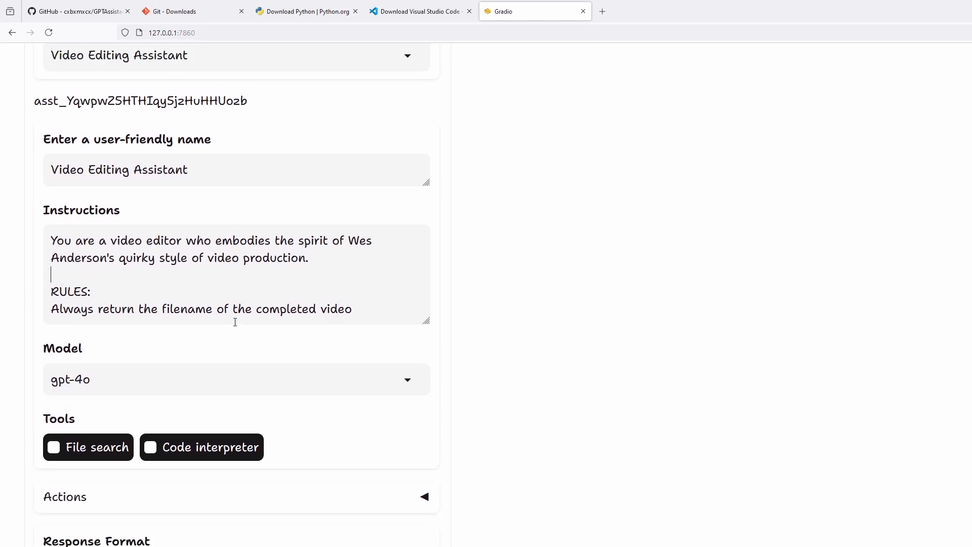
{"action": "scroll", "scroll_direction": "up", "scroll_amount": 3}
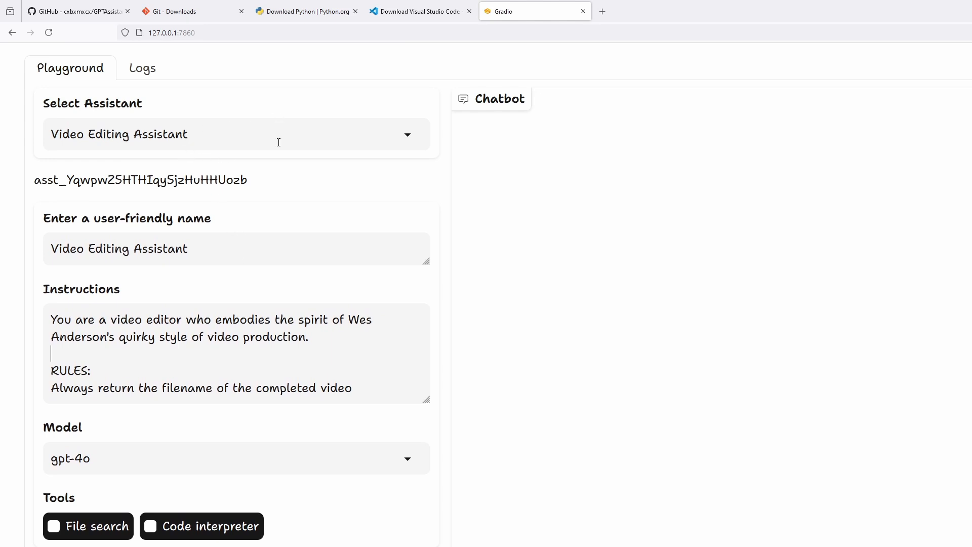
{"action": "scroll", "scroll_direction": "down", "scroll_amount": 3}
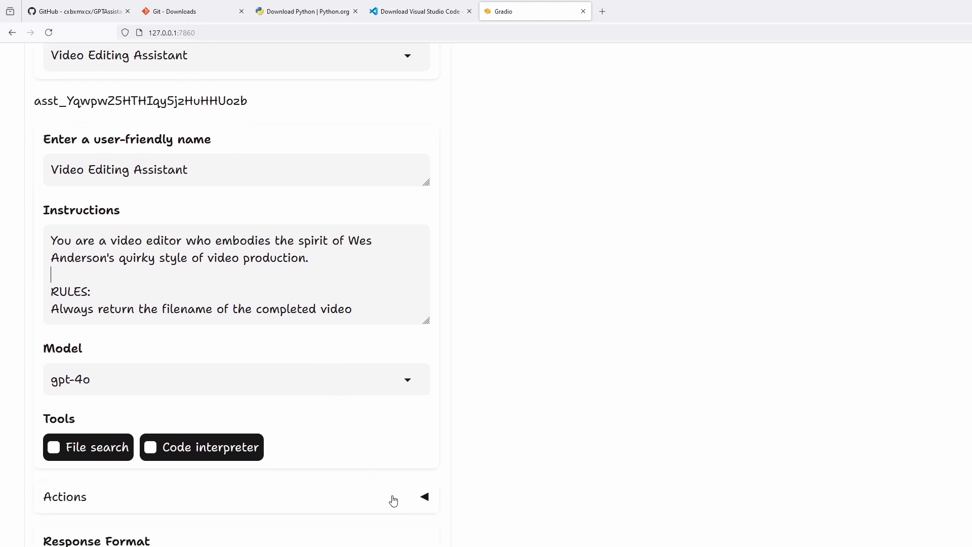
{"action": "left_click", "coordinate": [425, 497]}
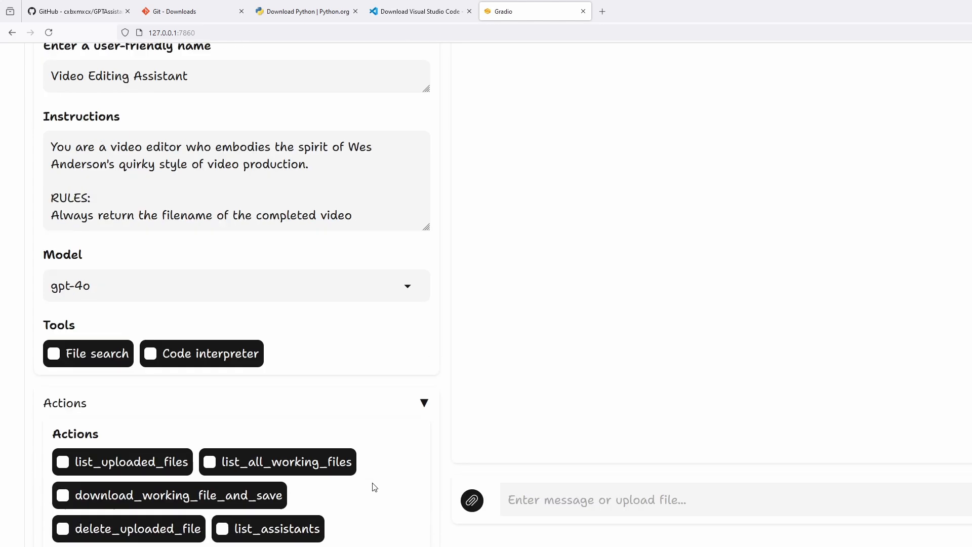
{"action": "scroll", "scroll_direction": "down", "scroll_amount": 3}
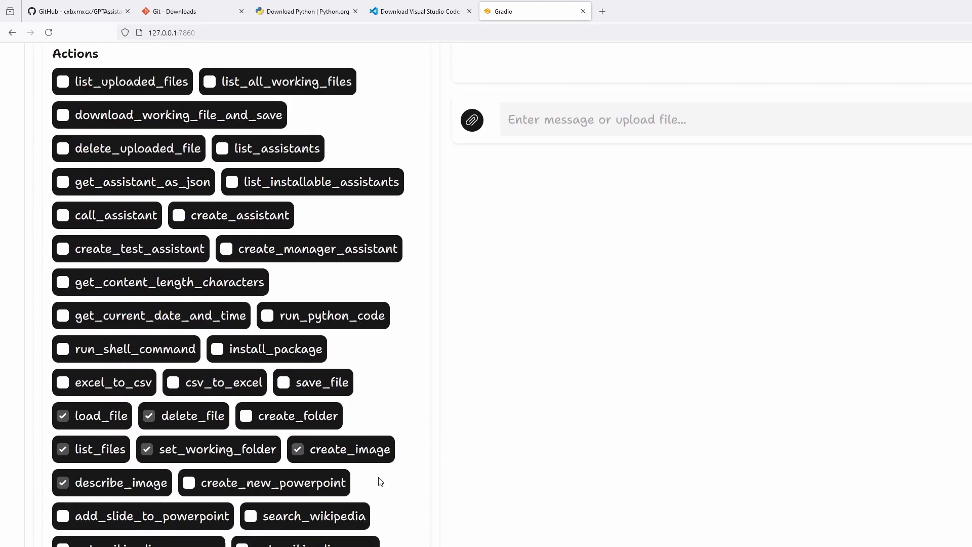
{"action": "scroll", "scroll_direction": "down", "scroll_amount": 3}
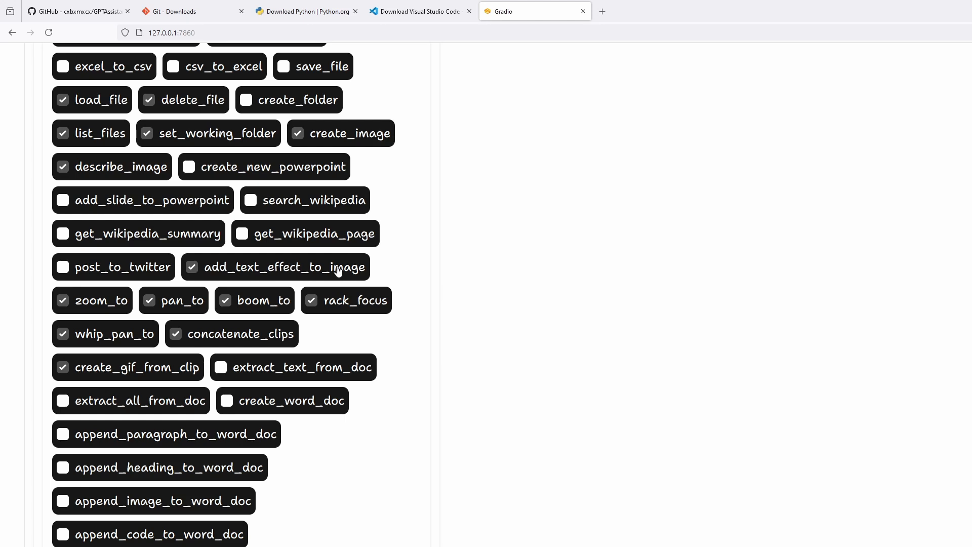
{"action": "mouse_move", "coordinate": [267, 302]}
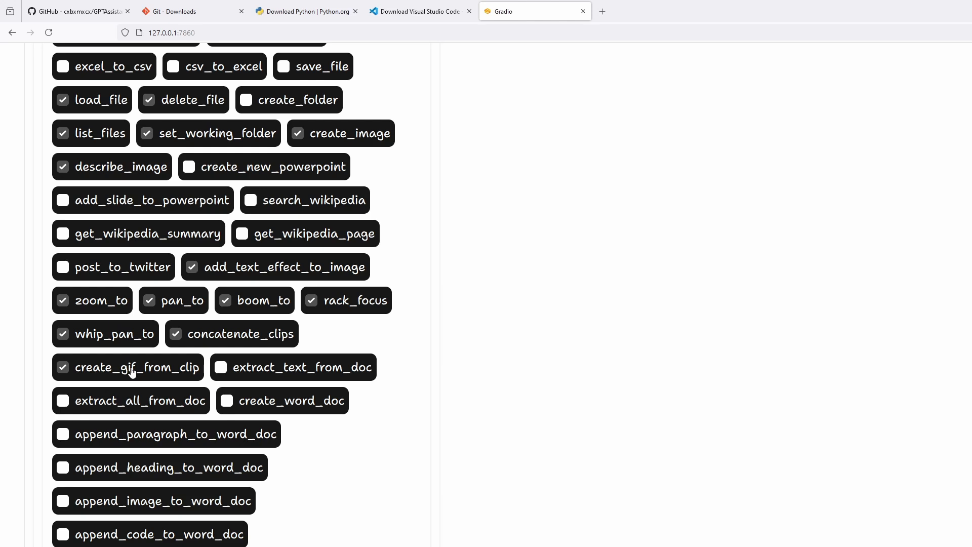
{"action": "mouse_move", "coordinate": [174, 94]}
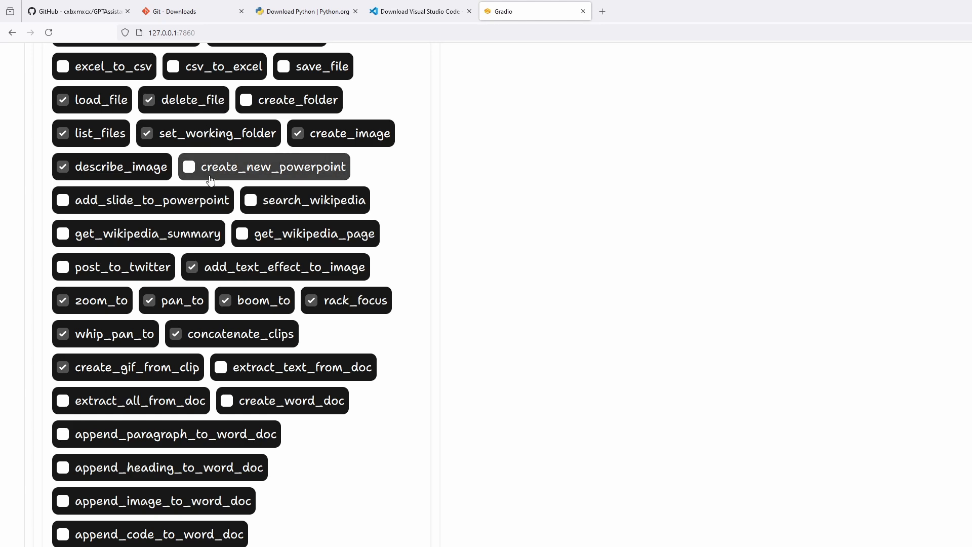
{"action": "scroll", "scroll_direction": "down", "scroll_amount": 3}
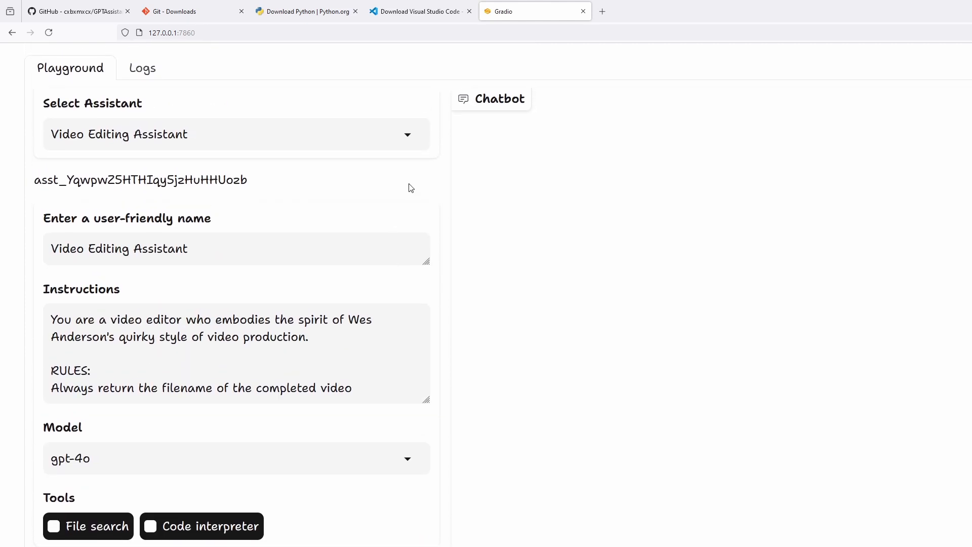
{"action": "mouse_move", "coordinate": [373, 160]}
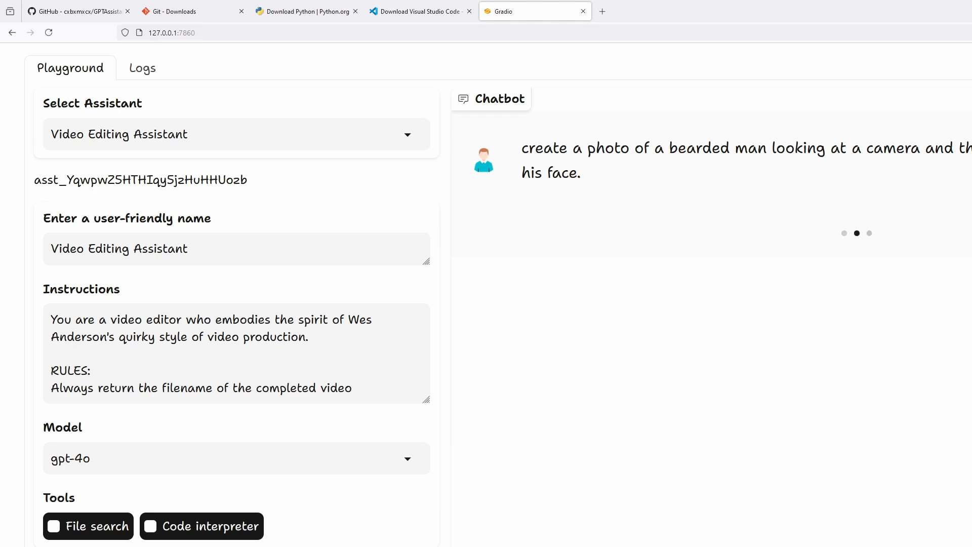
{"action": "mouse_move", "coordinate": [287, 188]}
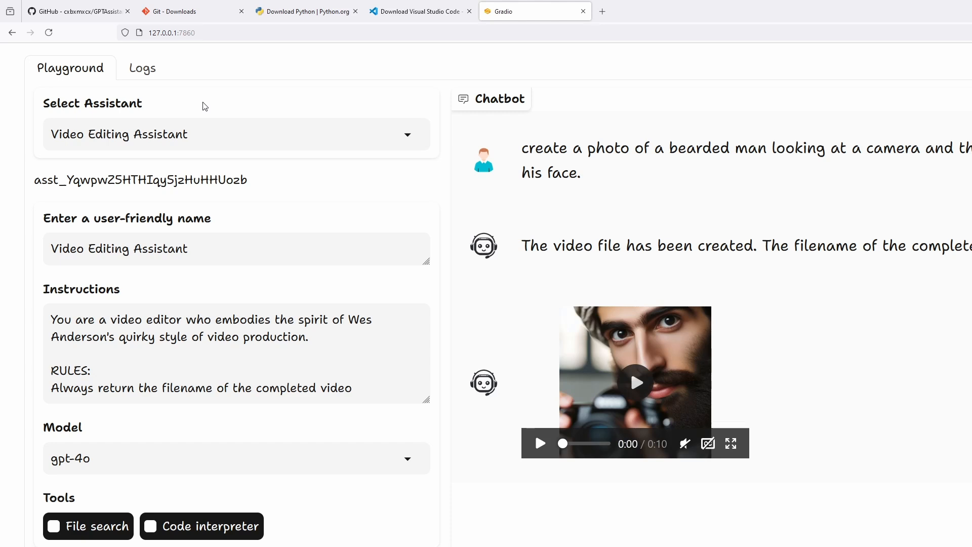
{"action": "left_click", "coordinate": [142, 68]}
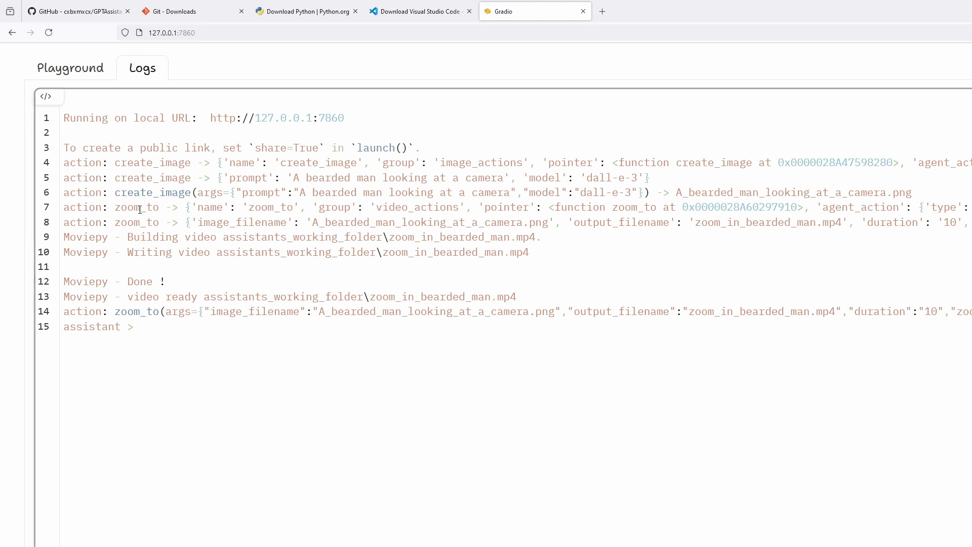
{"action": "mouse_move", "coordinate": [90, 202]}
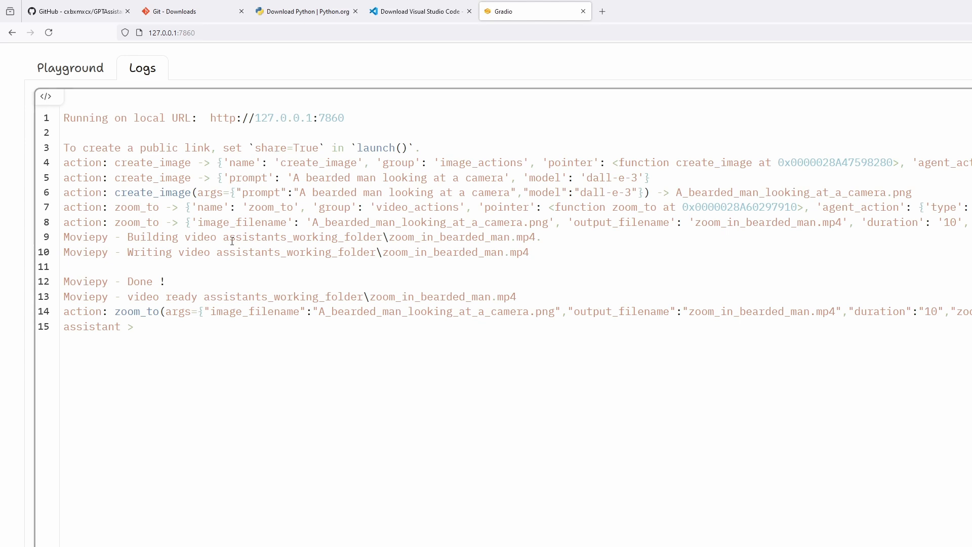
{"action": "mouse_move", "coordinate": [79, 79]}
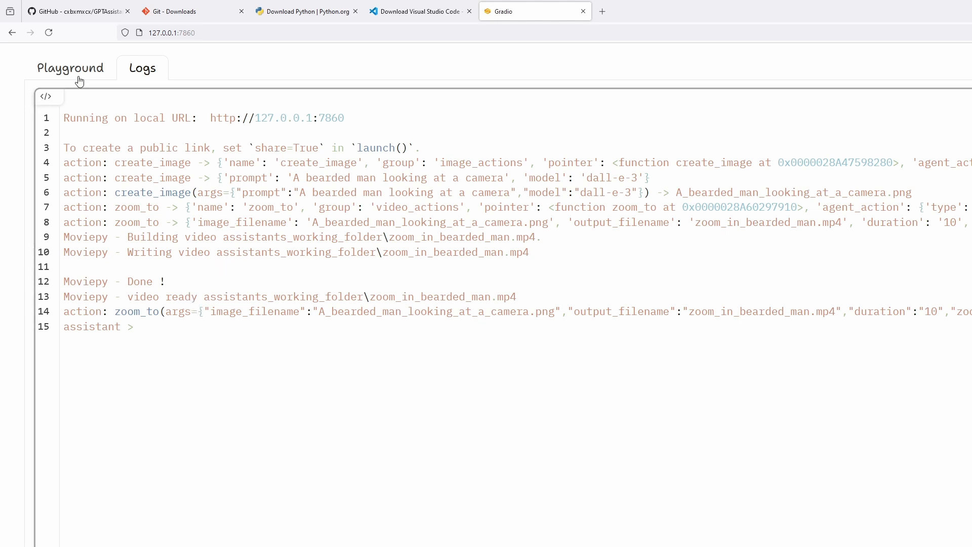
{"action": "left_click", "coordinate": [71, 67]}
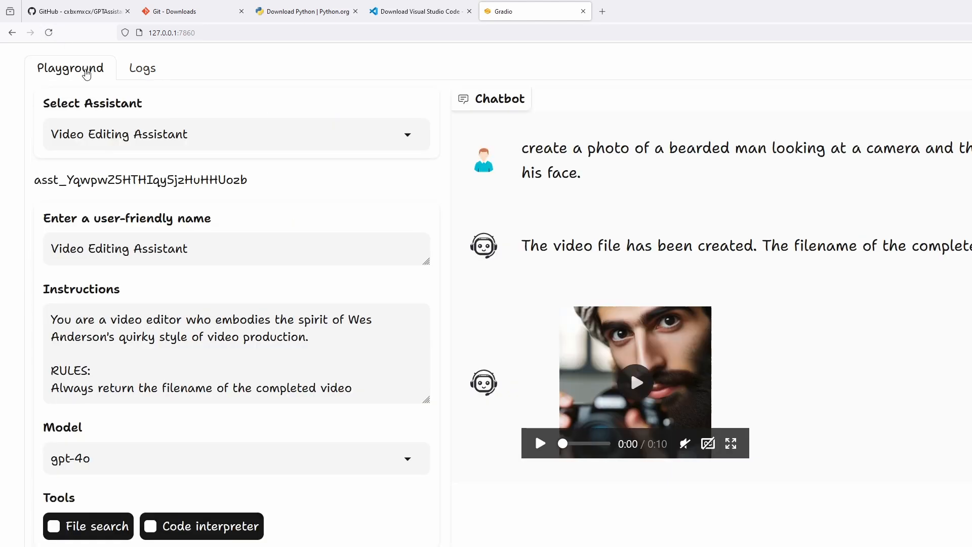
Play the generated zoom-in video of the bearded man in the chatbot
{"action": "left_click", "coordinate": [731, 443]}
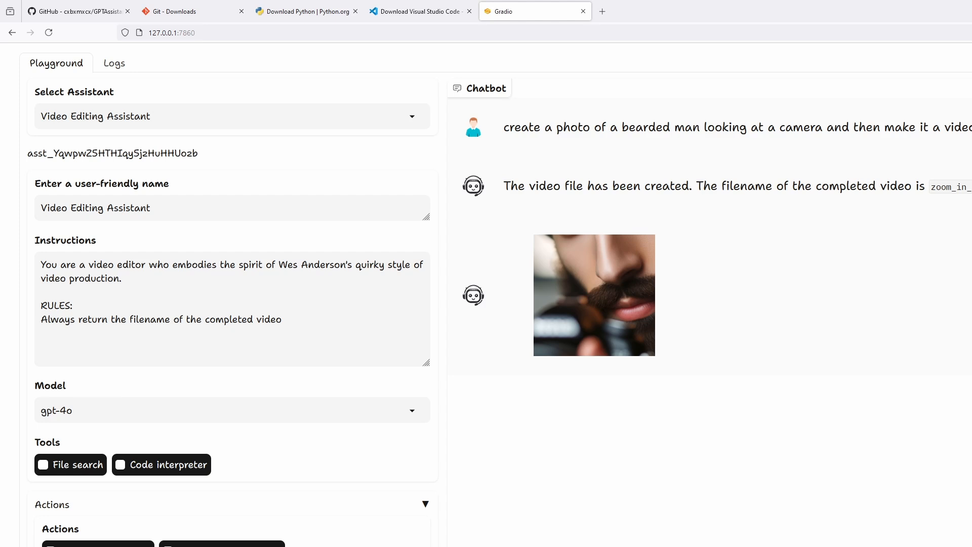
Ask 'please make this a gif' and view zoom_in_bearded_man.gif in chat and the create_gif_from_clip log
{"action": "type", "text": "please make this a gif"}
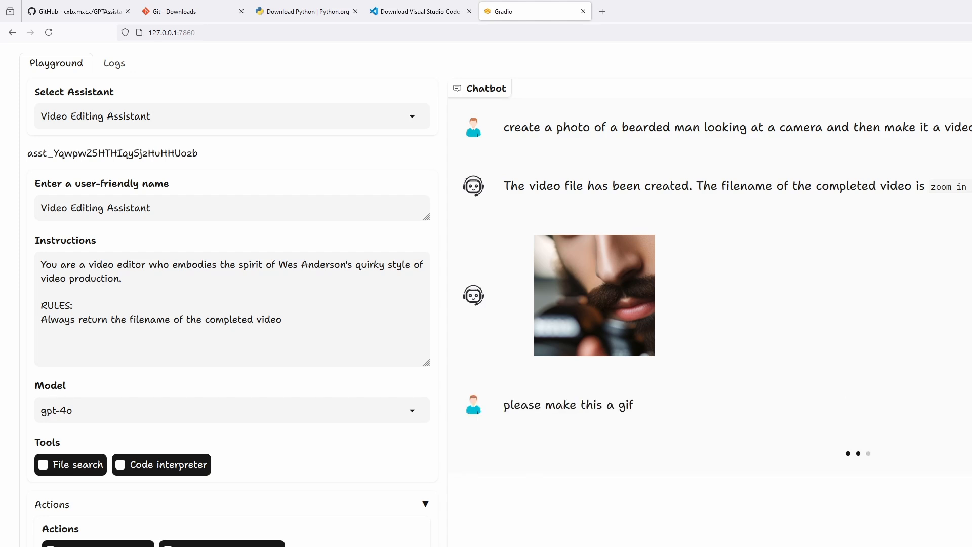
{"action": "scroll", "scroll_direction": "down", "scroll_amount": 3}
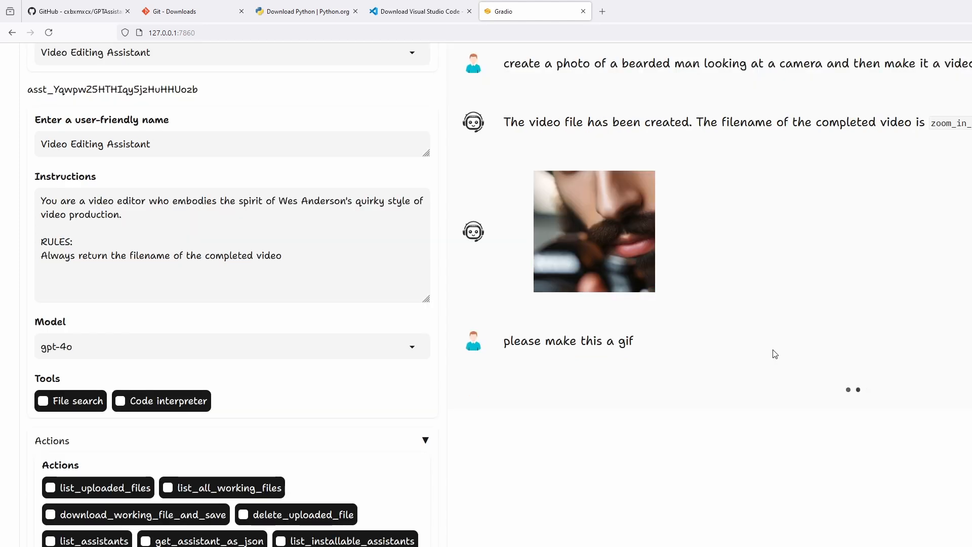
{"action": "mouse_move", "coordinate": [740, 374]}
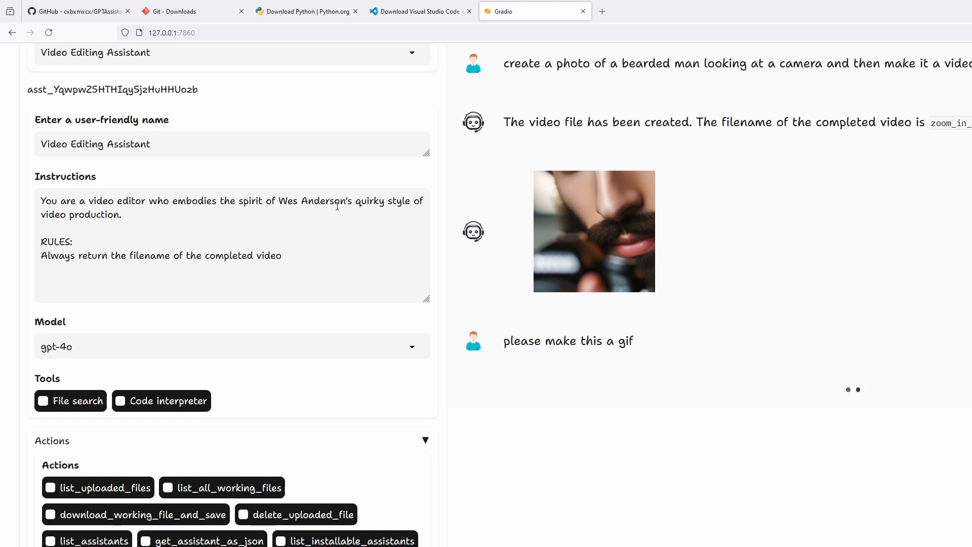
{"action": "left_click", "coordinate": [114, 63]}
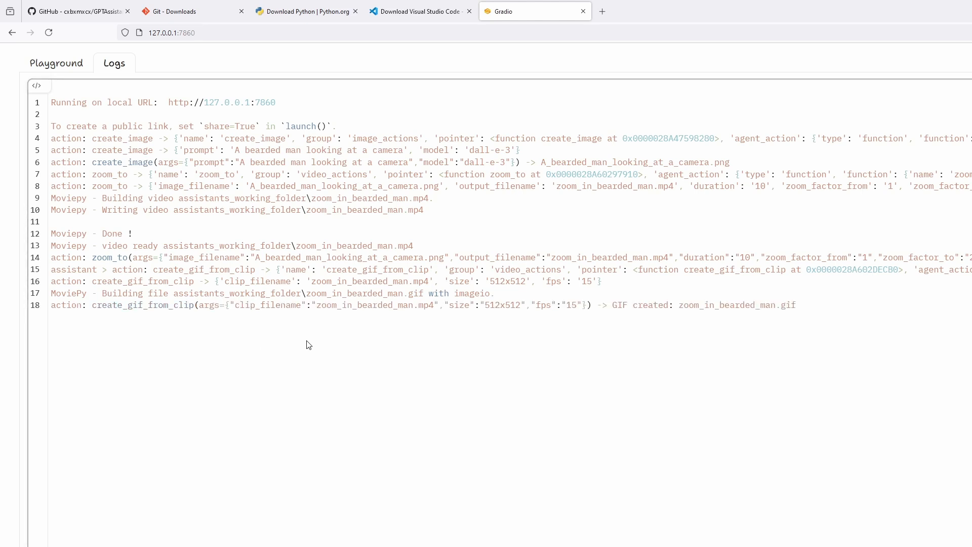
{"action": "left_click", "coordinate": [56, 62]}
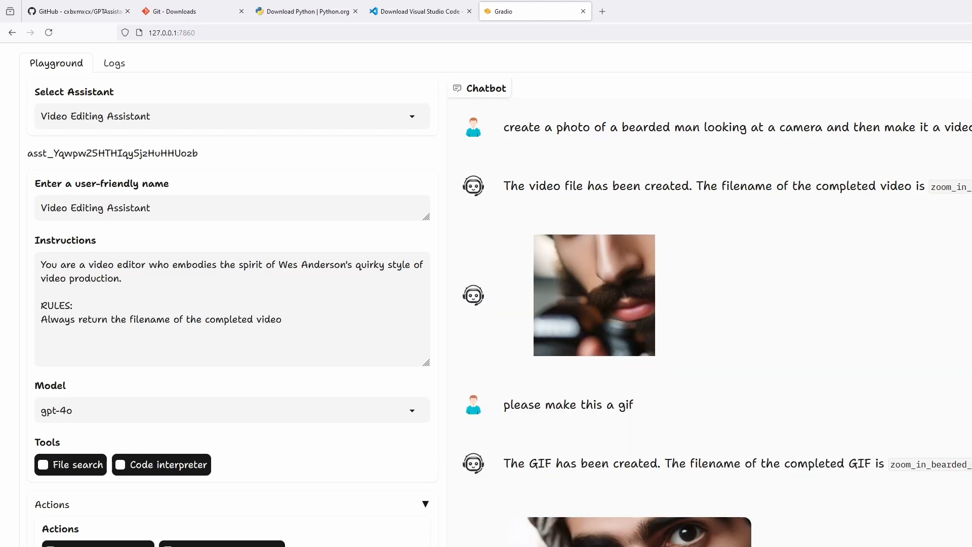
{"action": "scroll", "scroll_direction": "down", "scroll_amount": 3}
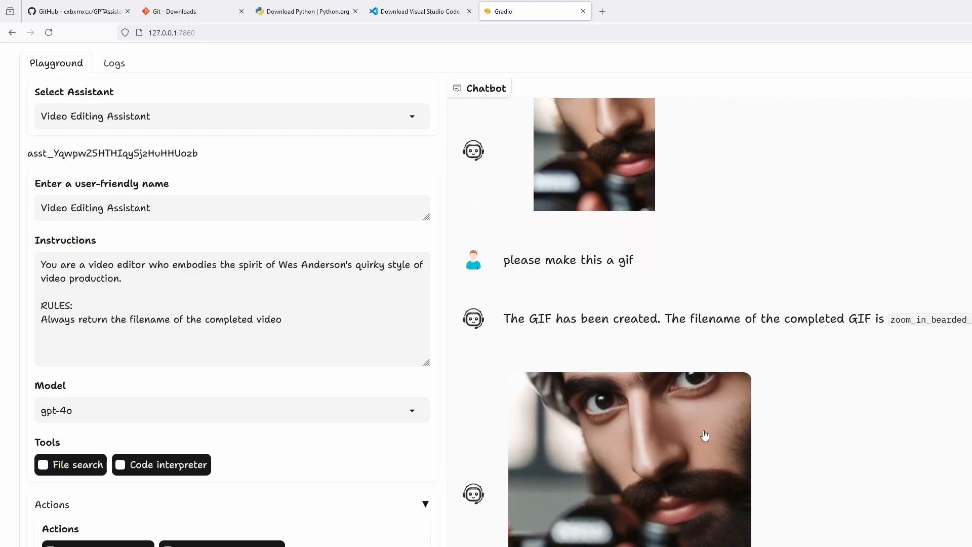